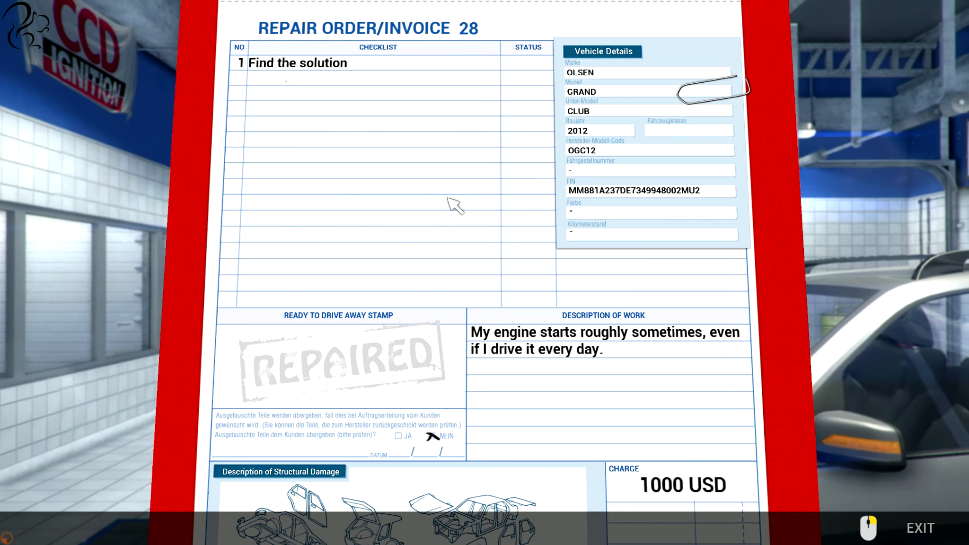
mouse_move(312, 396)
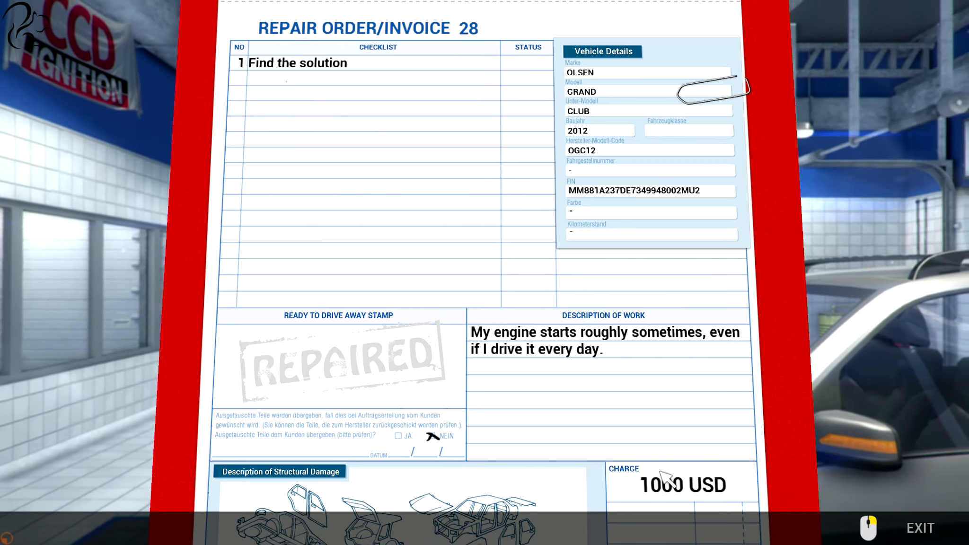
mouse_move(616, 427)
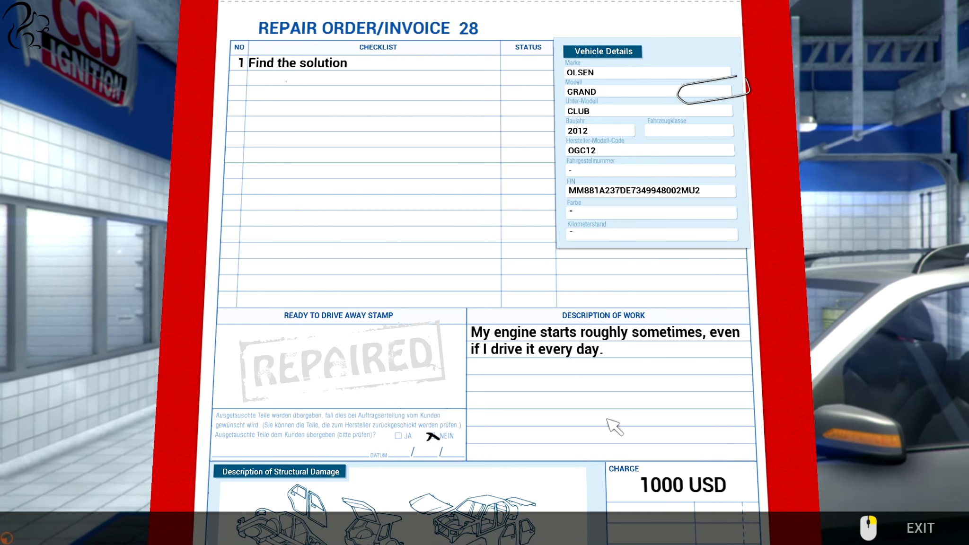
mouse_move(672, 351)
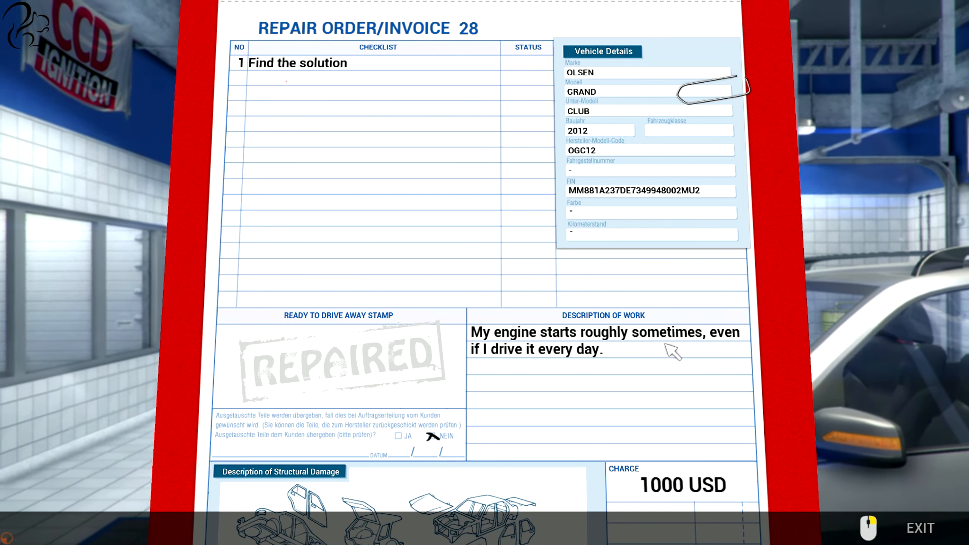
mouse_move(571, 365)
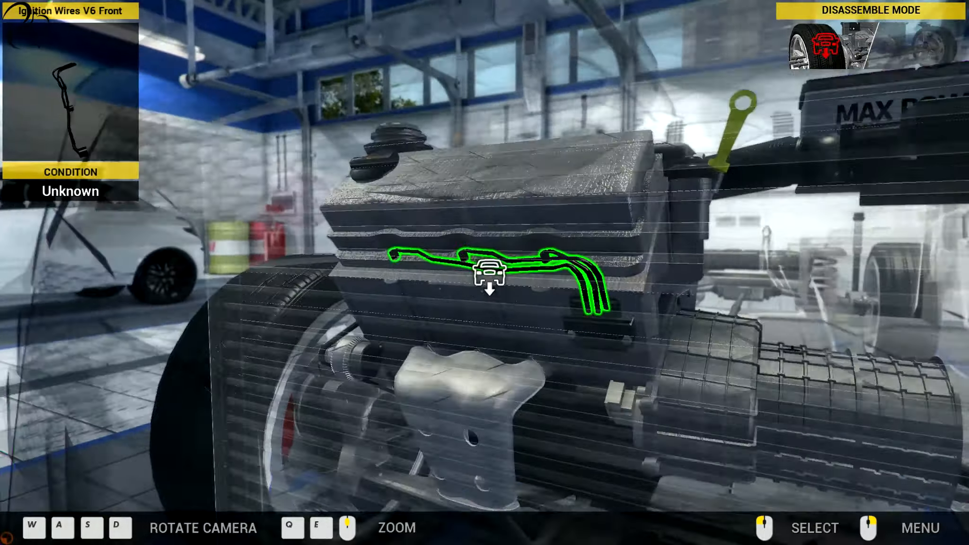
Remove the front V6 ignition wires from the engine in disassemble mode
left_click(491, 277)
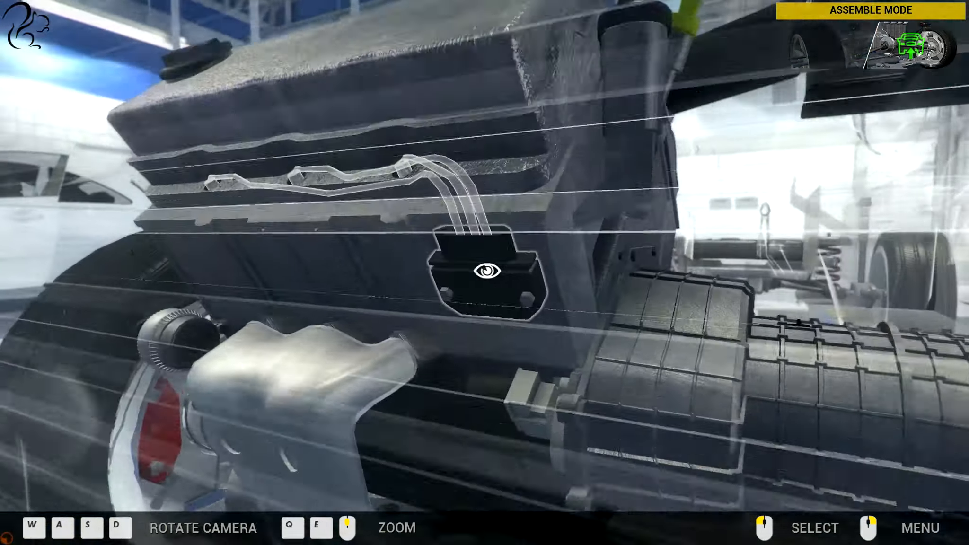
Unscrew the bolts holding the ignition module on the engine
left_click(490, 269)
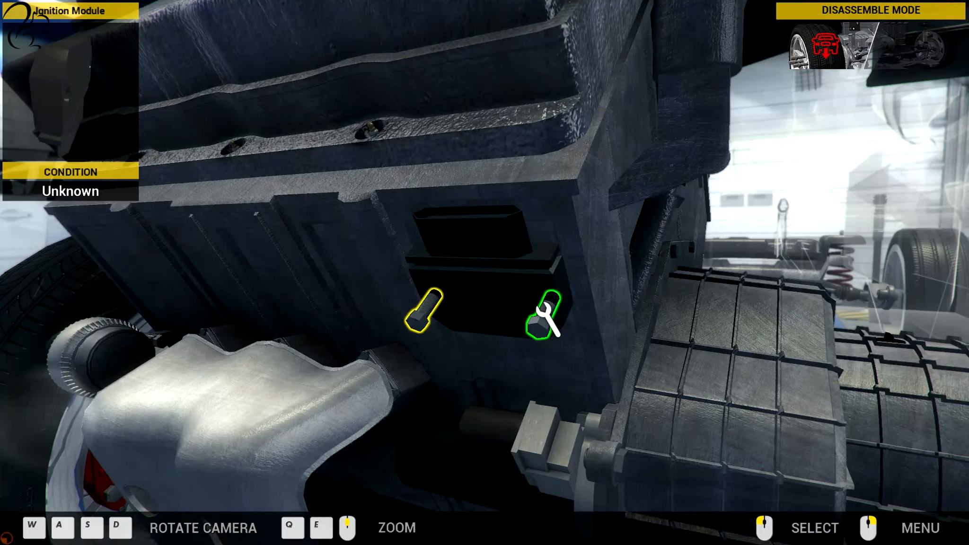
left_click(546, 318)
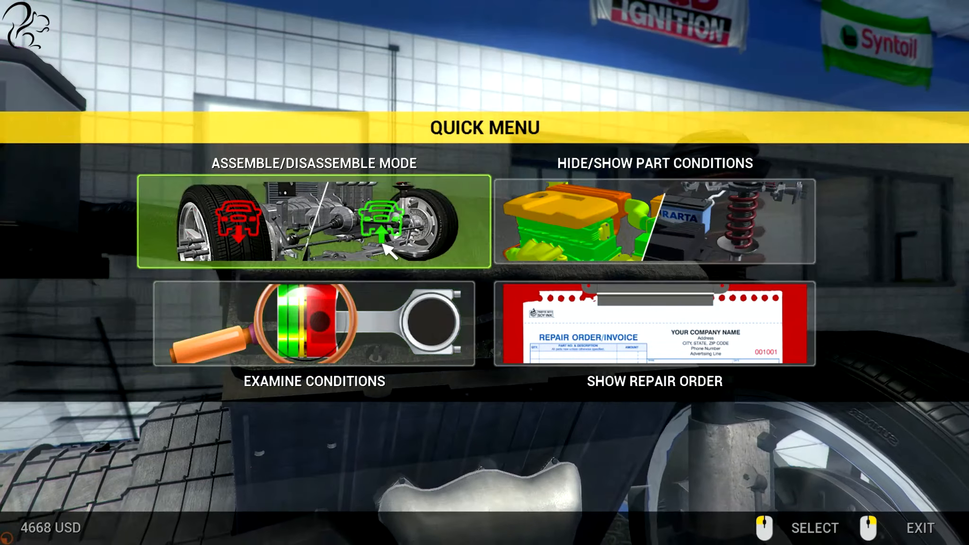
Detach the V6 air flow tube and air flow meter, then unbolt the air filter cover
left_click(312, 222)
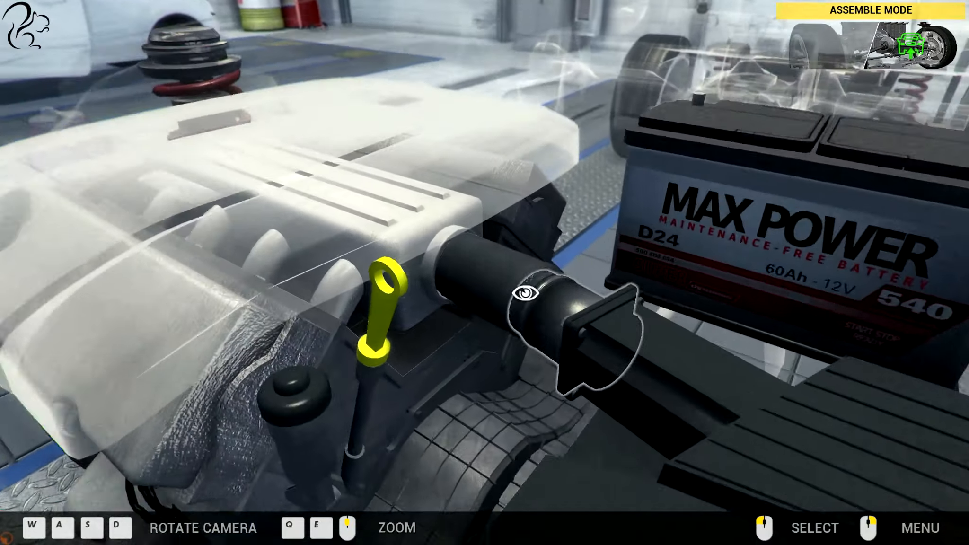
left_click(528, 293)
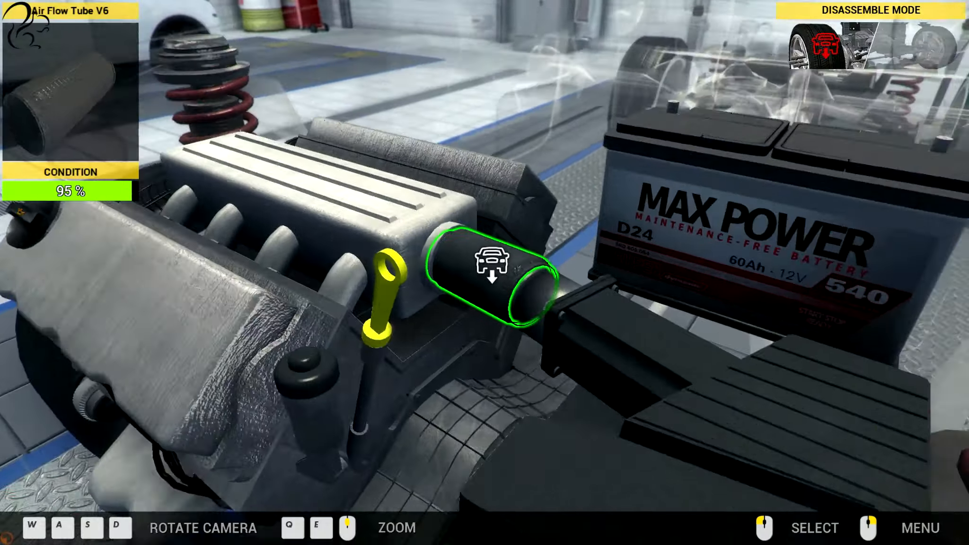
left_click(489, 272)
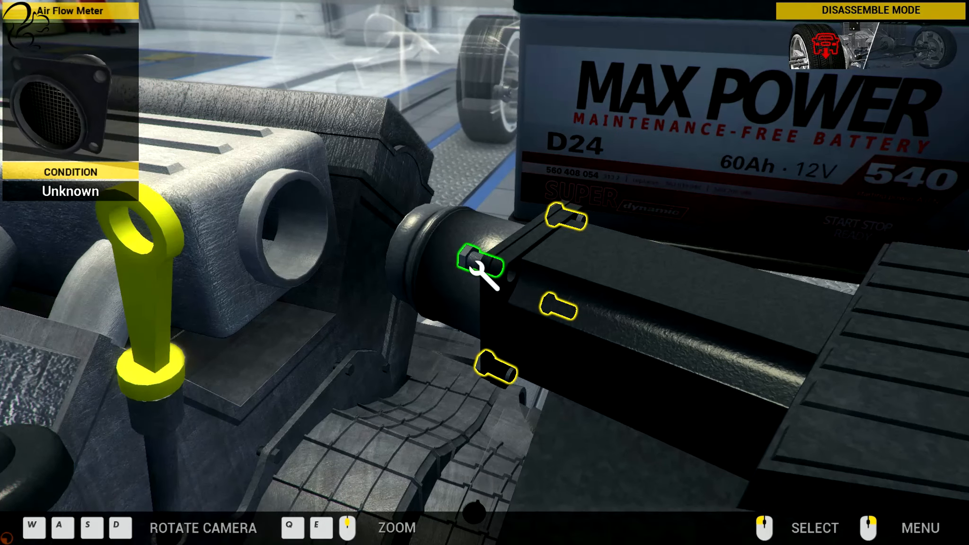
left_click(479, 266)
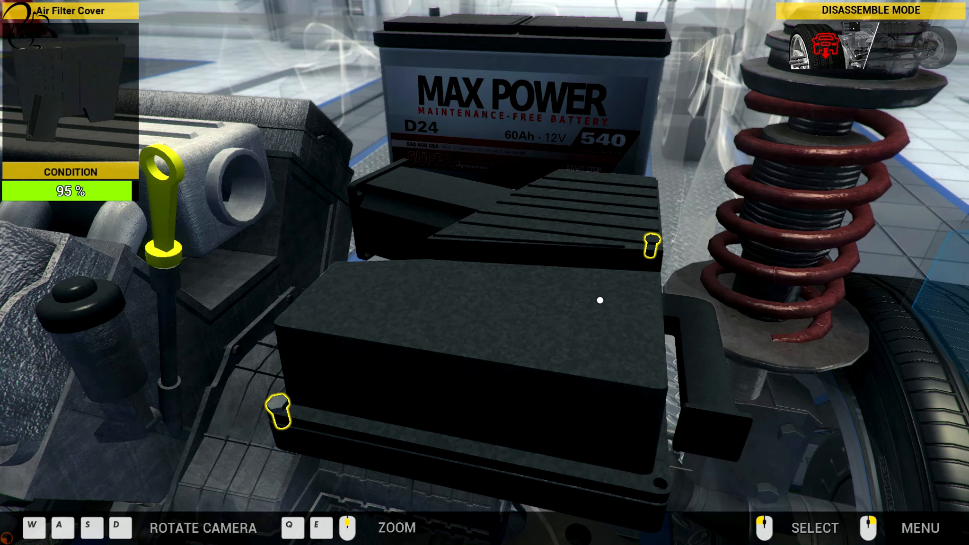
mouse_move(658, 253)
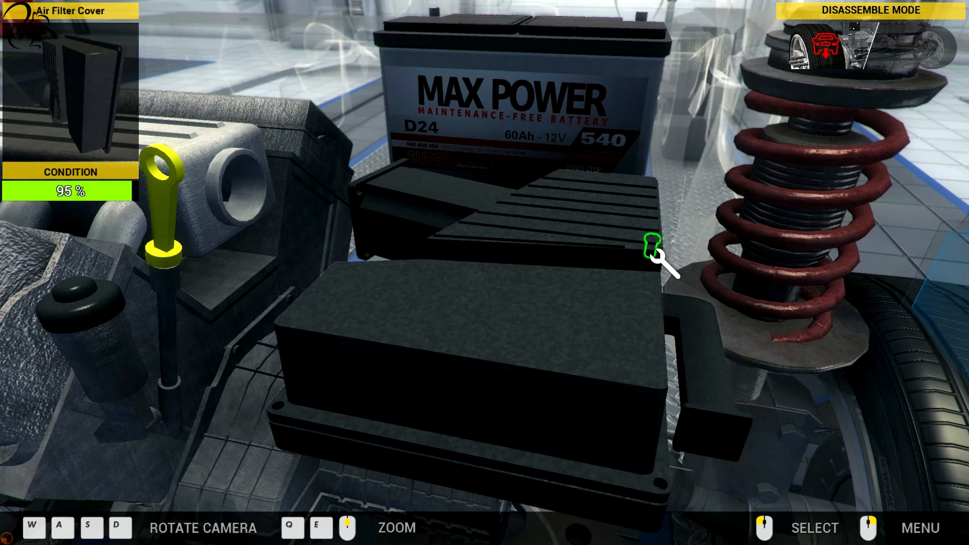
left_click(652, 254)
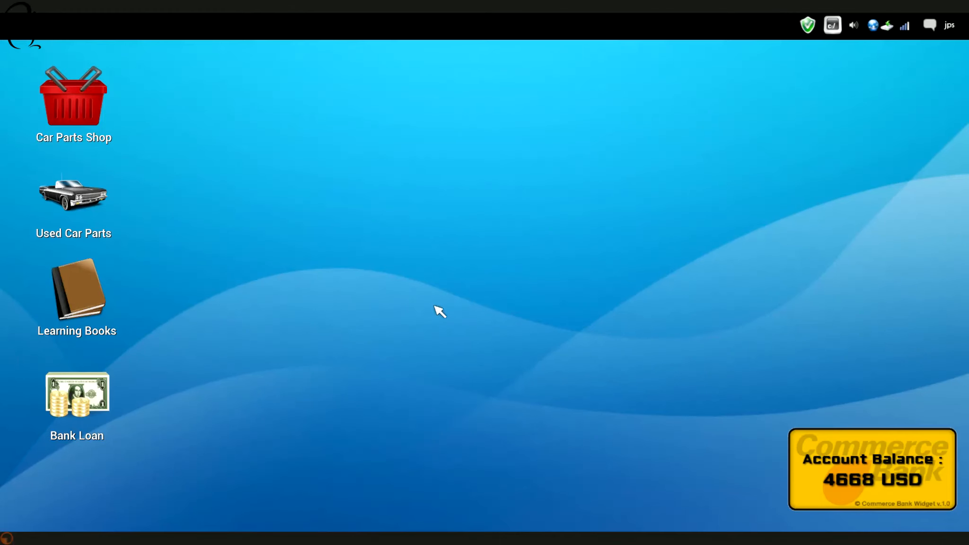
mouse_move(237, 284)
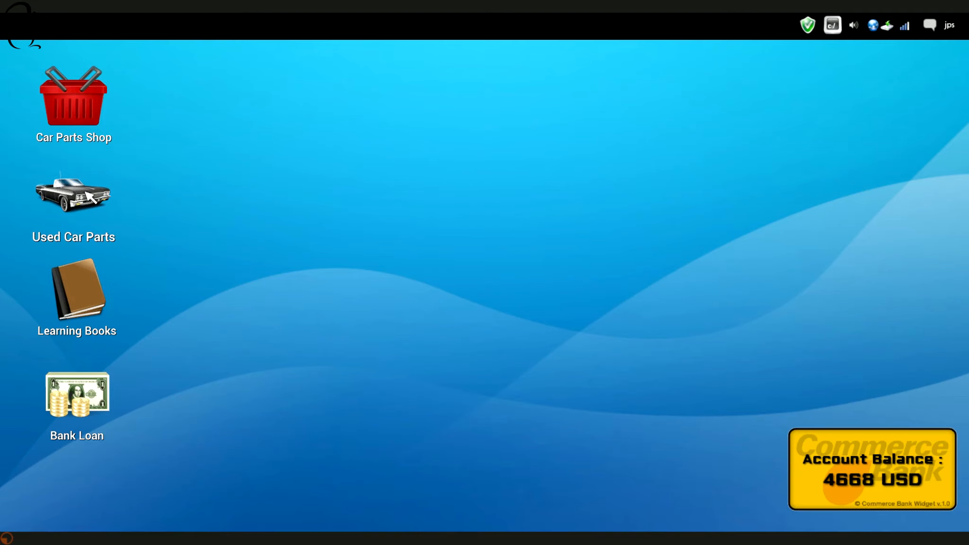
Buy a brand-new Air Filter from the Car Parts Shop catalogue
double_click(72, 95)
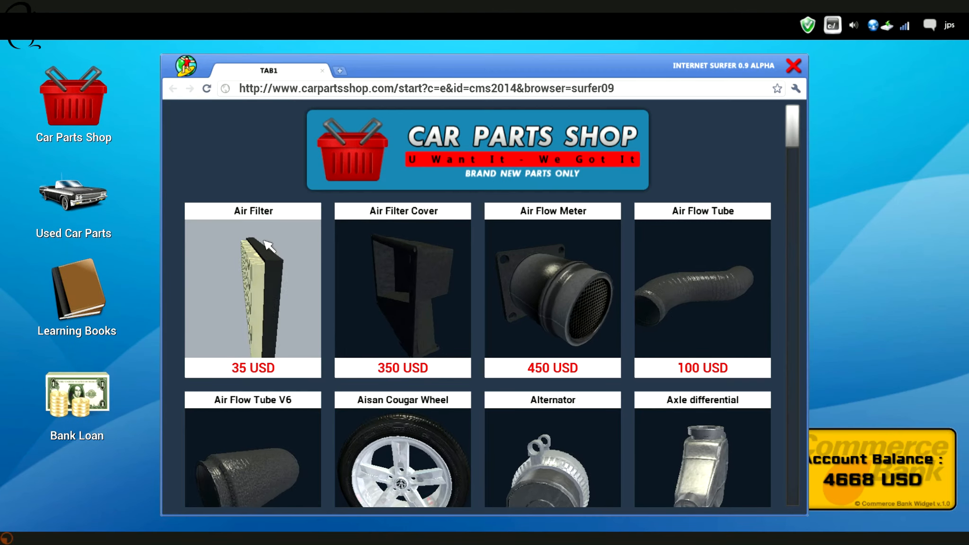
left_click(252, 291)
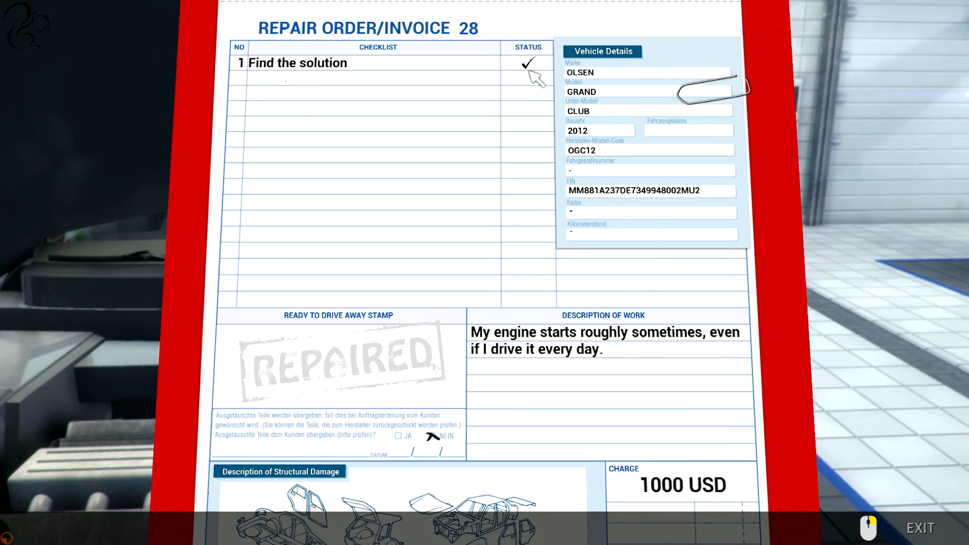
mouse_move(488, 383)
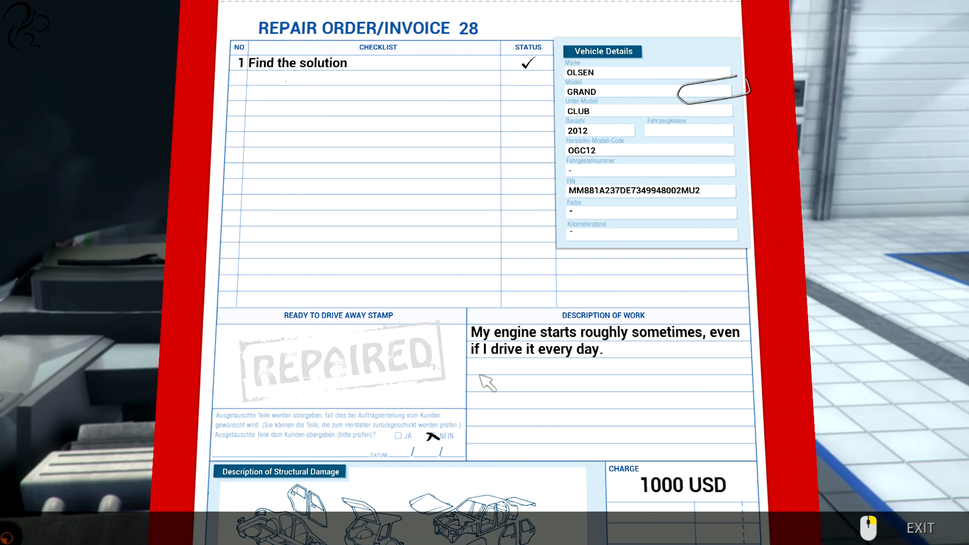
mouse_move(613, 303)
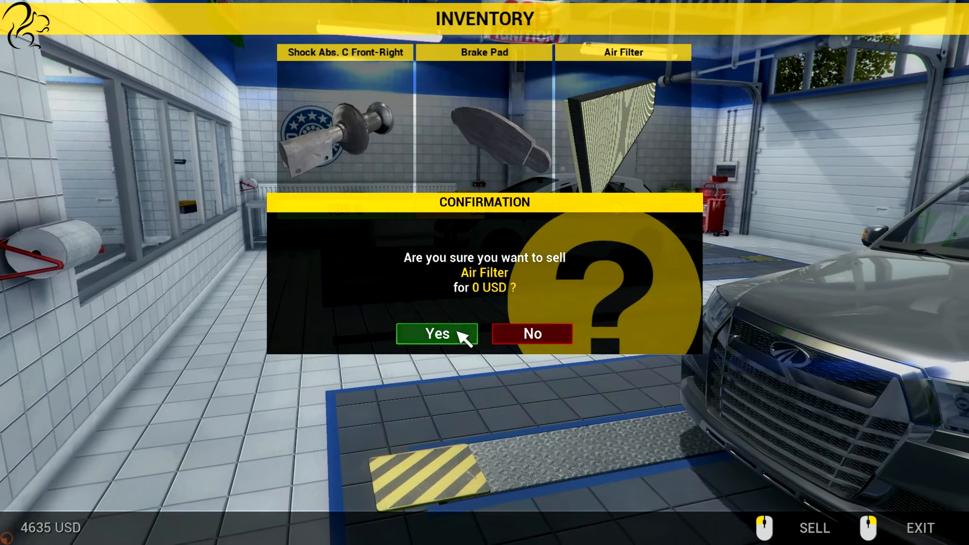
Sell the old Air Filter and proceed from stamped order 28 to order 29
left_click(436, 334)
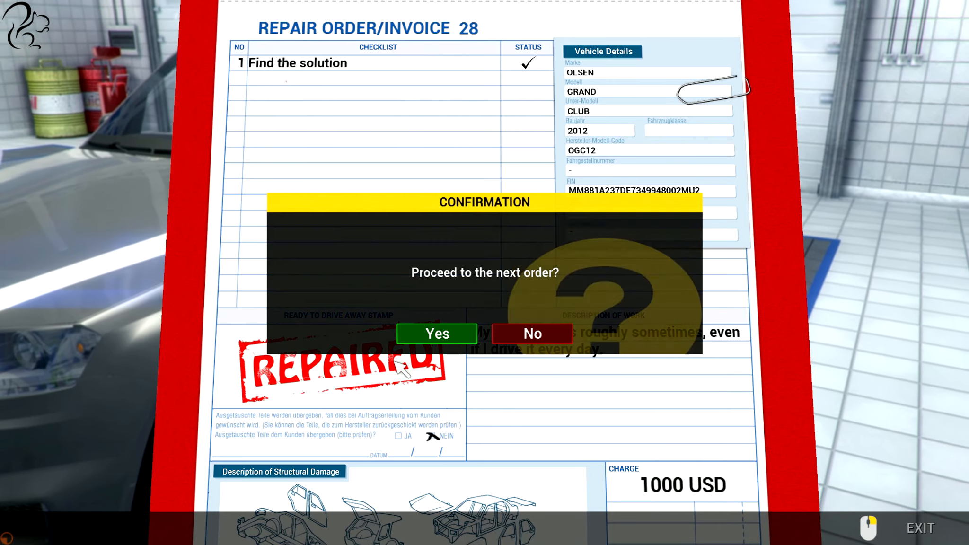
mouse_move(437, 334)
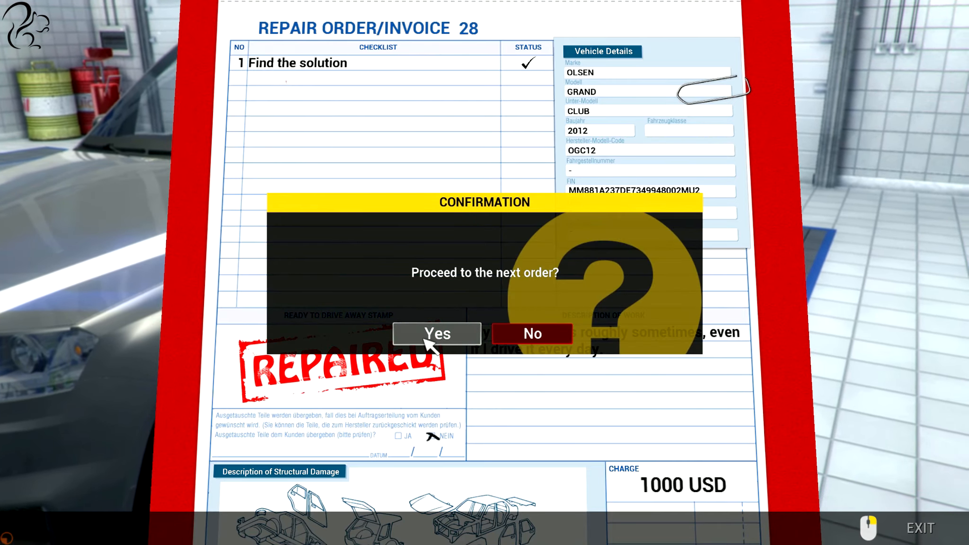
left_click(437, 334)
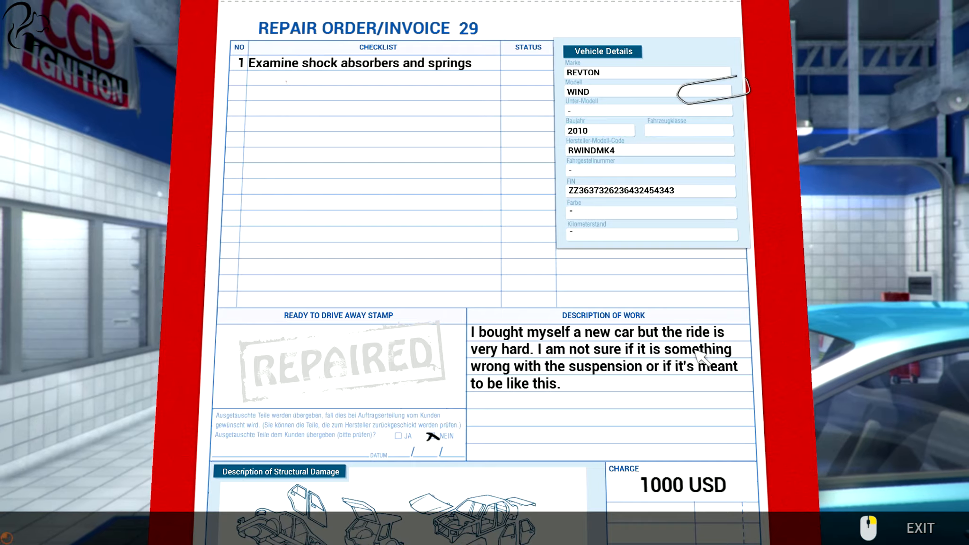
mouse_move(549, 407)
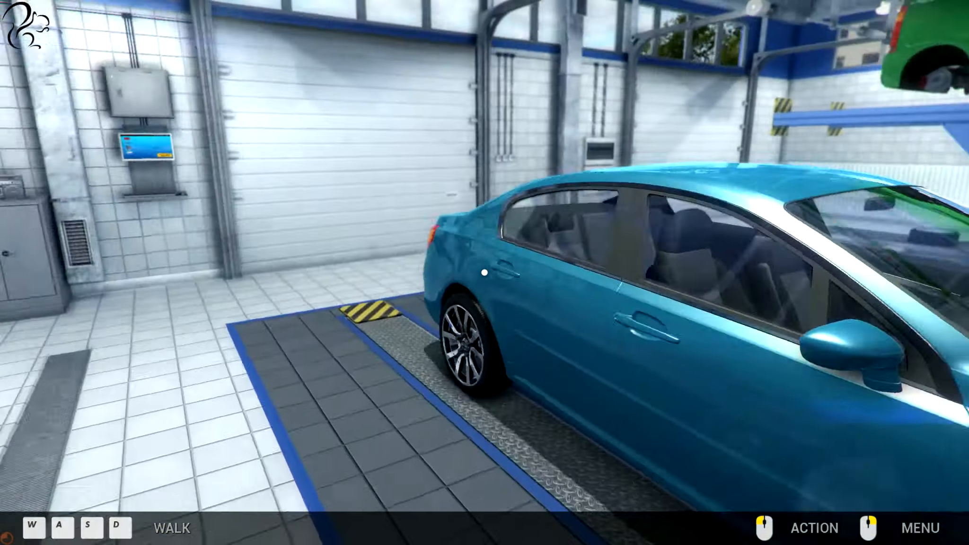
Walk to the blue Revton Wind and enter disassemble mode for its suspension
left_click(920, 528)
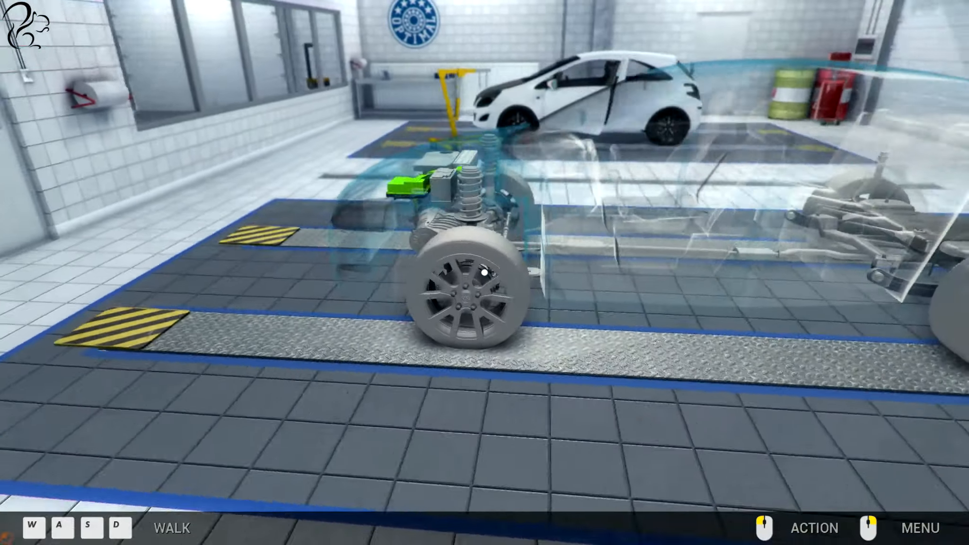
left_click(920, 528)
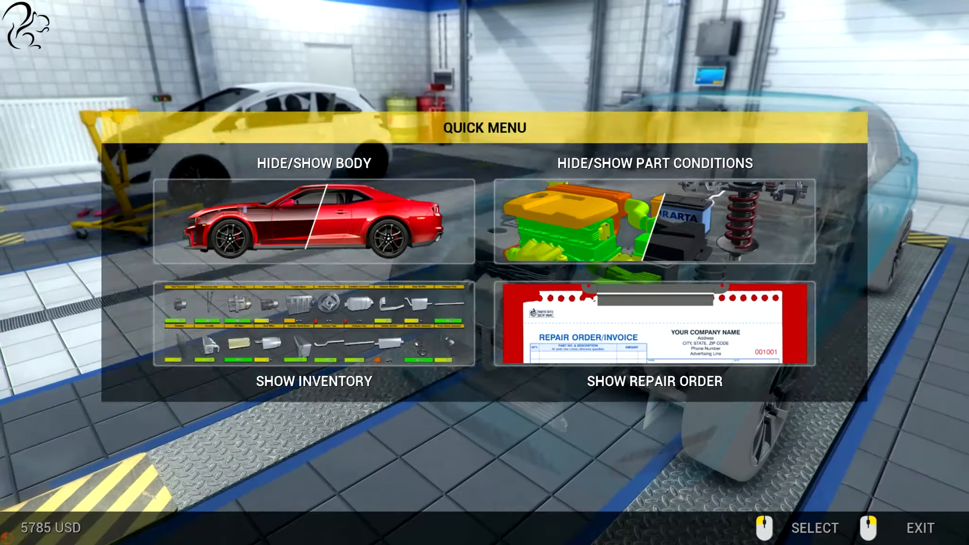
left_click(655, 381)
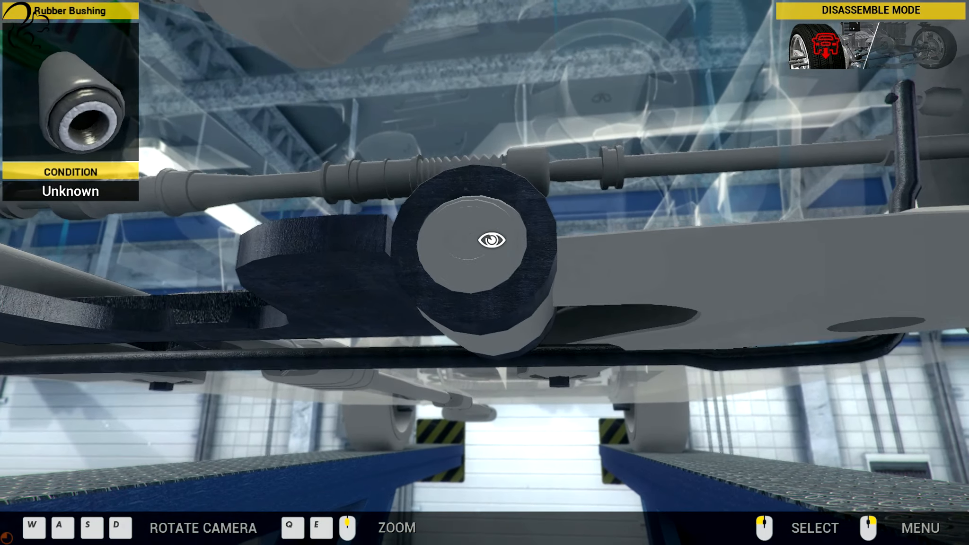
Inspect the front-right suspension arm and bushing, then refit the arm
left_click(492, 239)
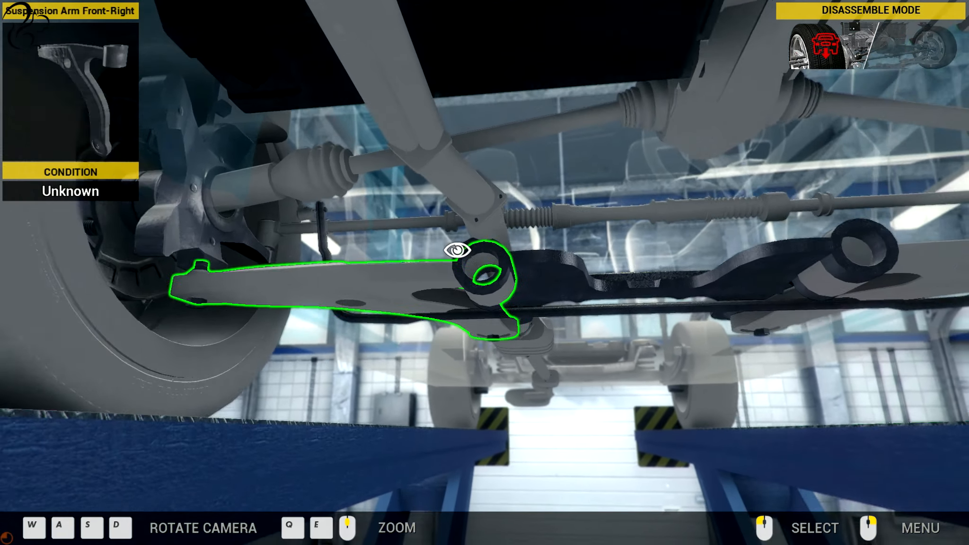
left_click(459, 250)
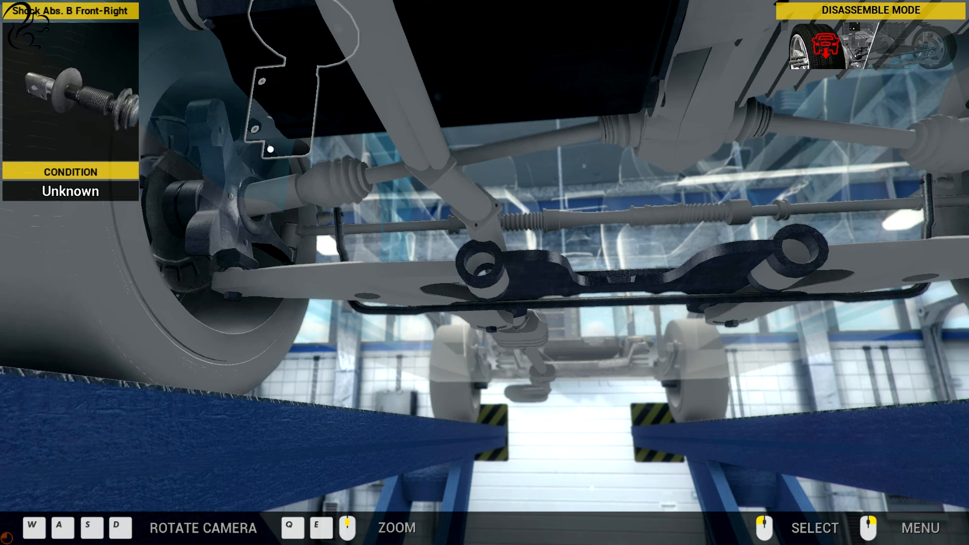
mouse_move(488, 271)
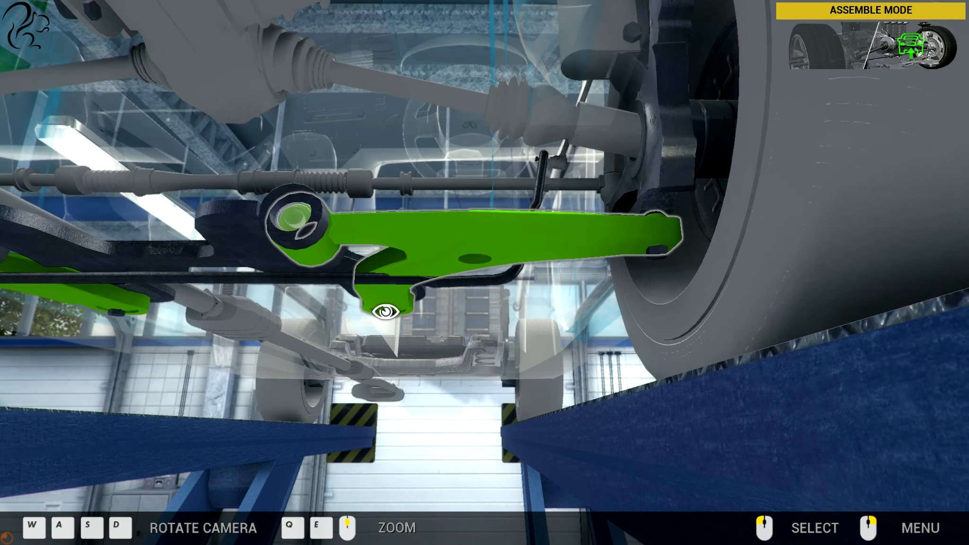
left_click(387, 310)
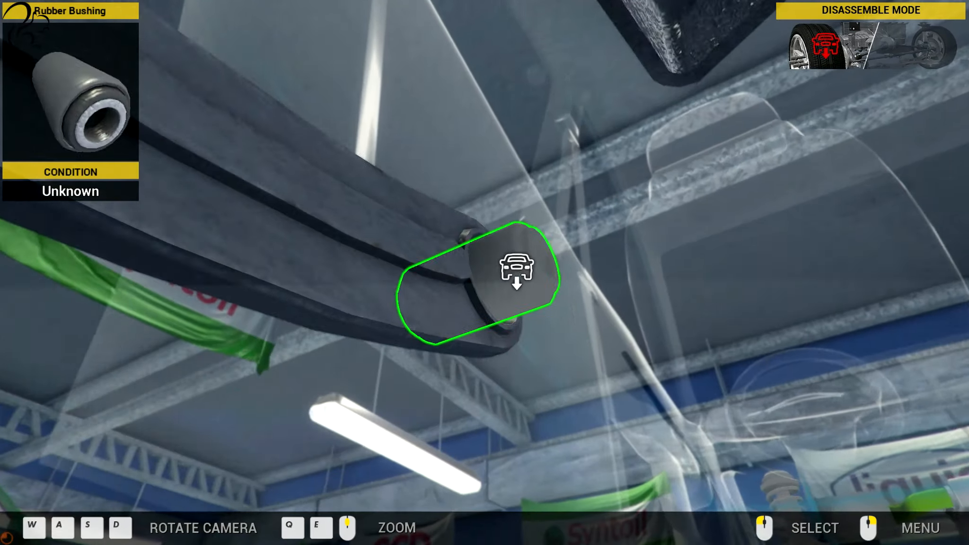
left_click(517, 267)
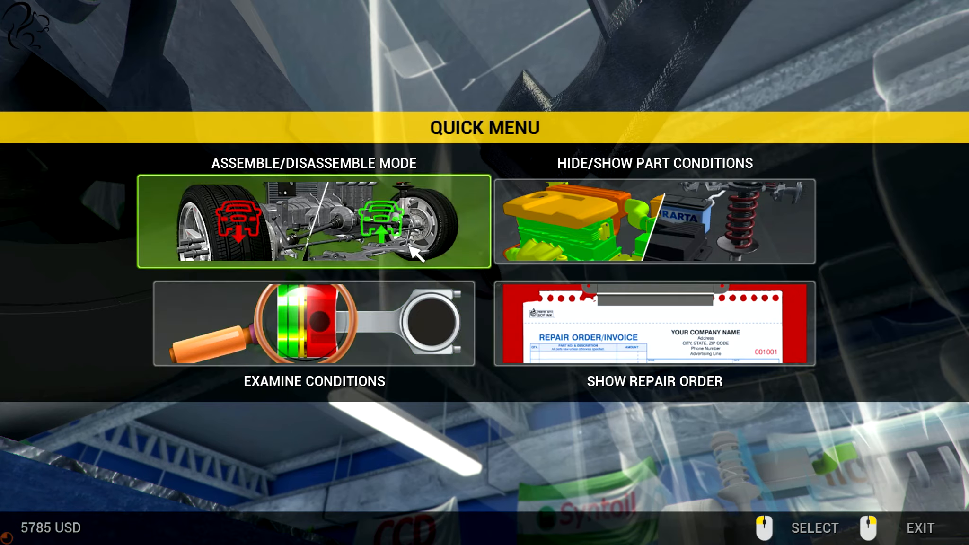
Examine conditions and reveal the rear-left suspension arm at 95%
left_click(314, 222)
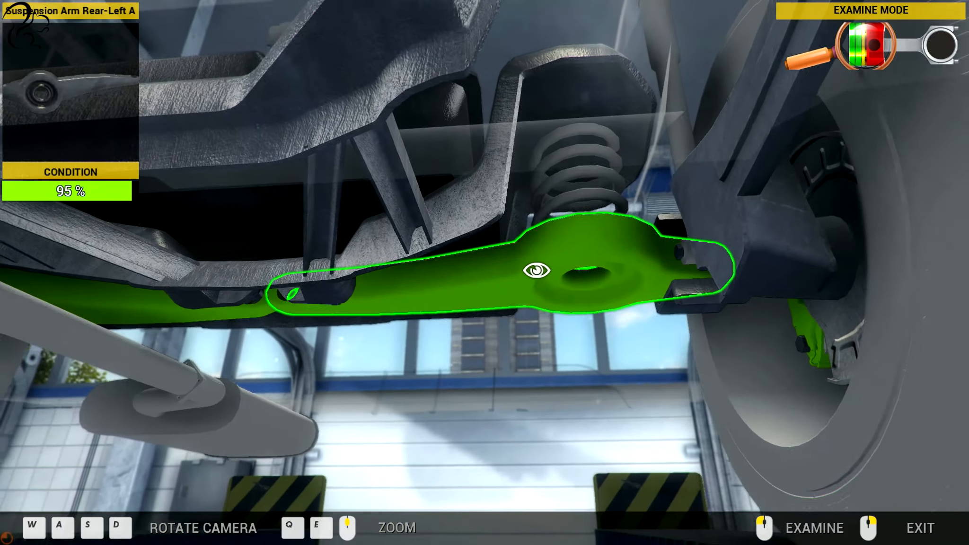
left_click(919, 528)
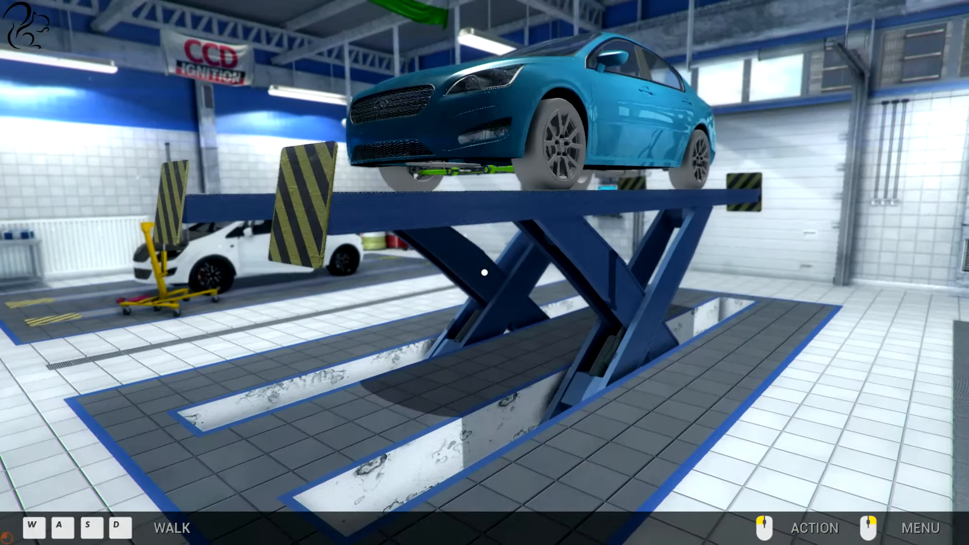
Lower the car and start dismantling the front-left shock absorber area
key("w")
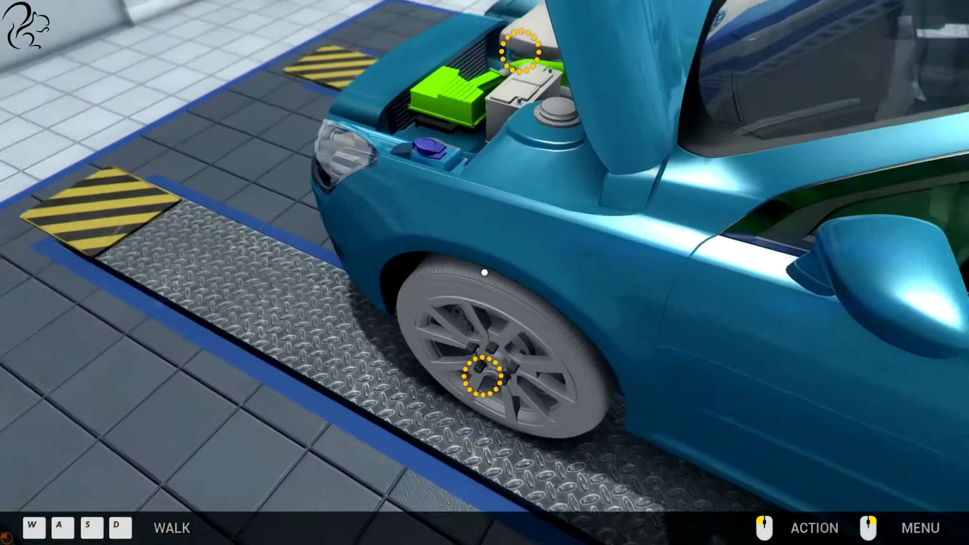
left_click(481, 375)
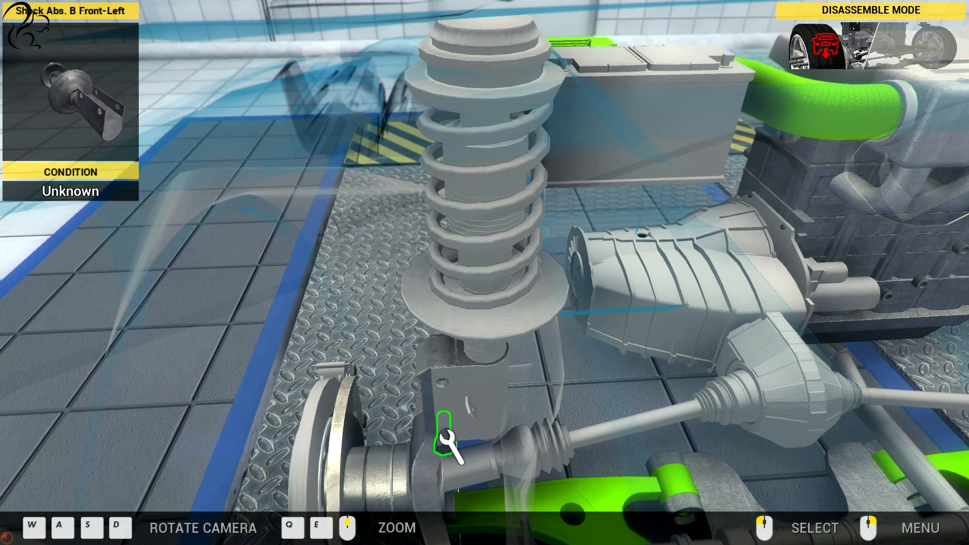
Unbolt the front-left shock absorber and wheel, then inspect the front-right shock
left_click(444, 440)
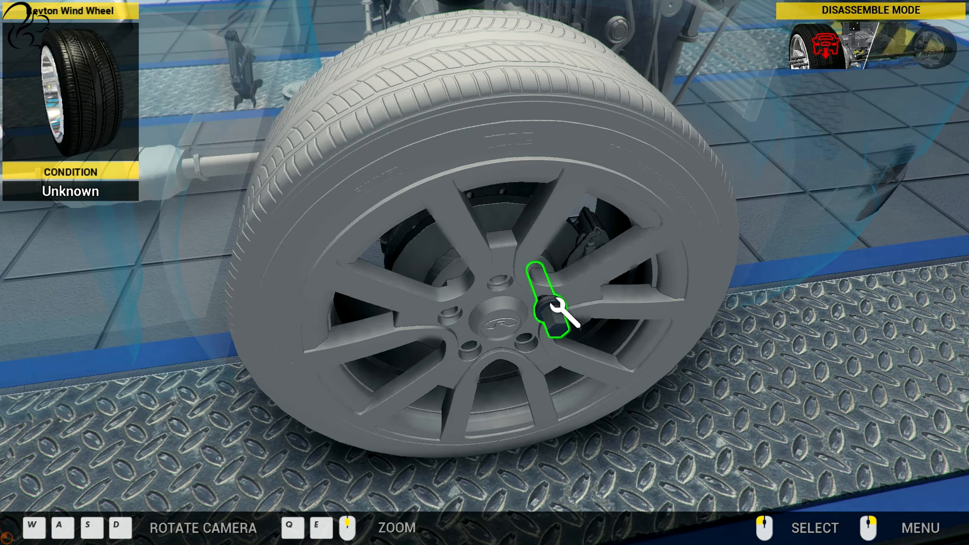
left_click(550, 318)
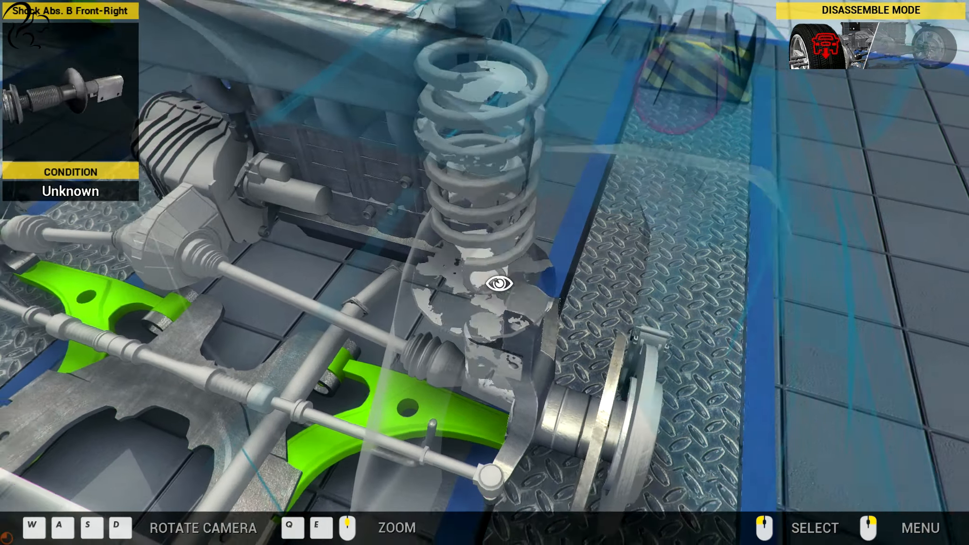
left_click(499, 283)
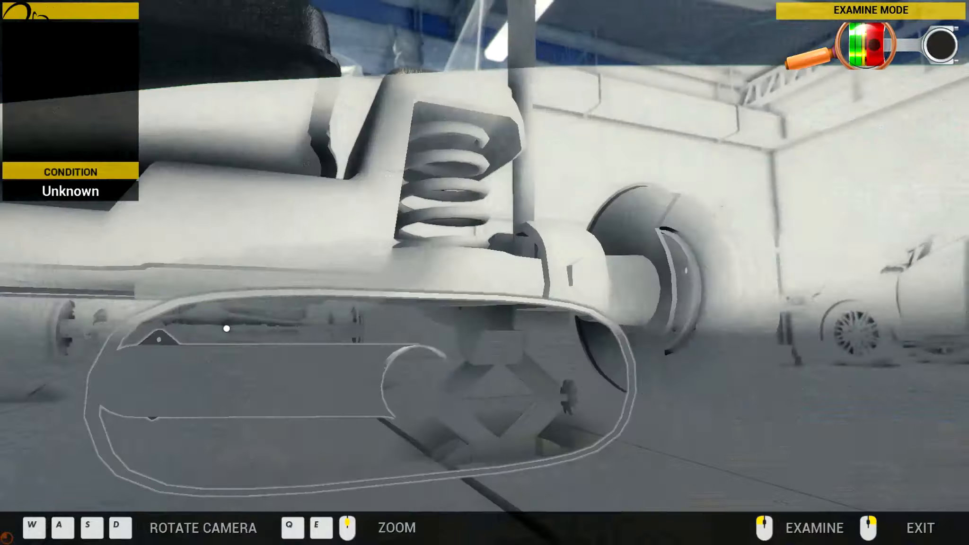
Check a suspension part's condition and view the rear exhaust pipe from beneath the Revton Wind
left_click(920, 528)
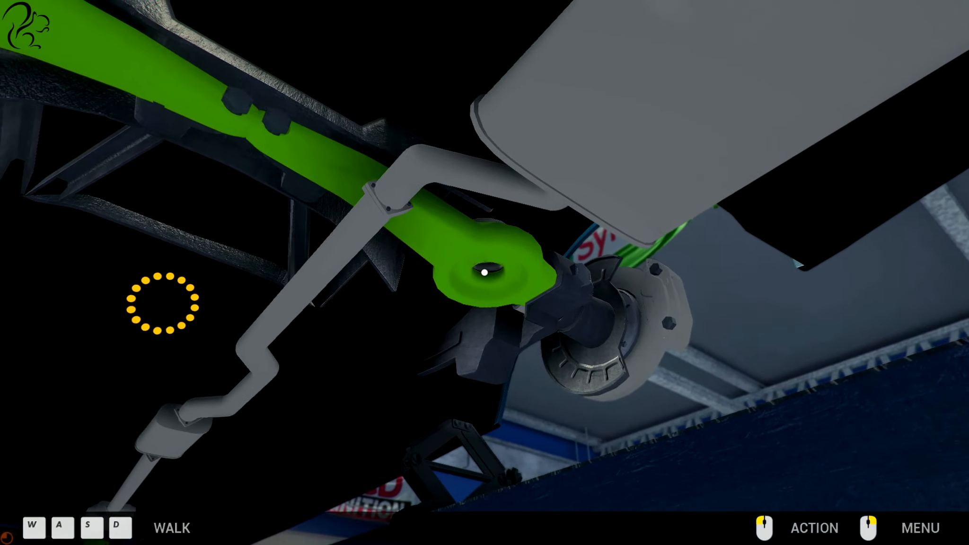
left_click(484, 273)
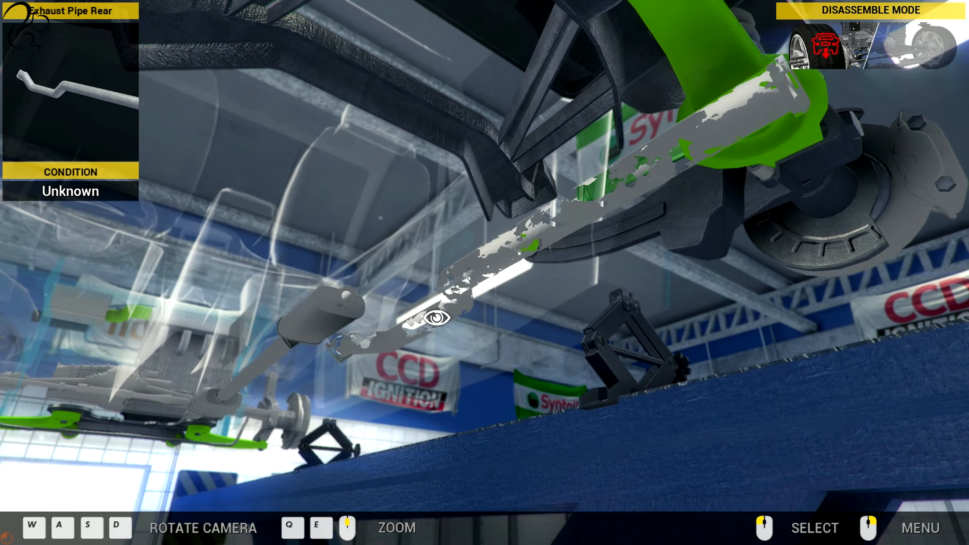
Inspect the rear-left suspension arm at 95% condition and leave disassemble mode to walk the garage
left_click(432, 318)
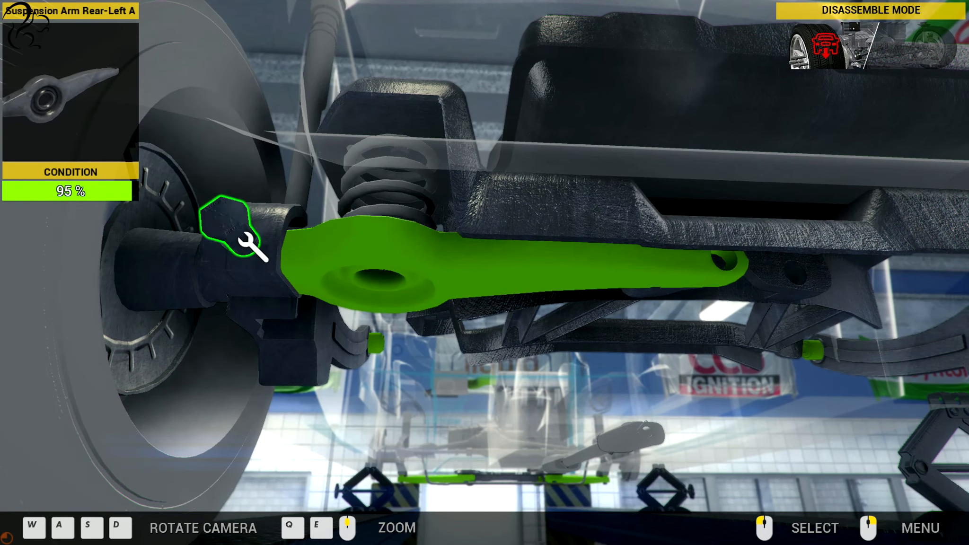
left_click(247, 247)
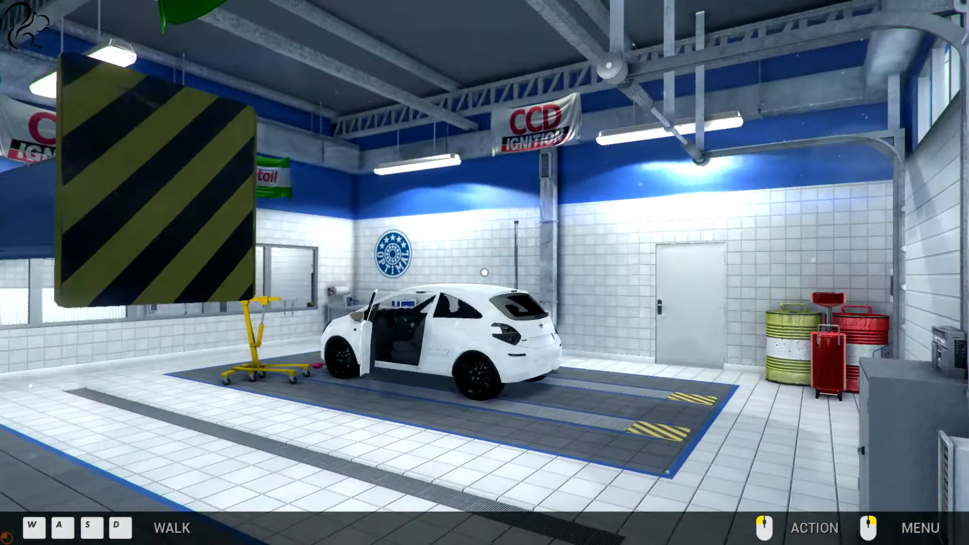
Show the inventory from the Quick Menu and scroll past the worn springs at 17%, 7% and 20%
left_click(920, 528)
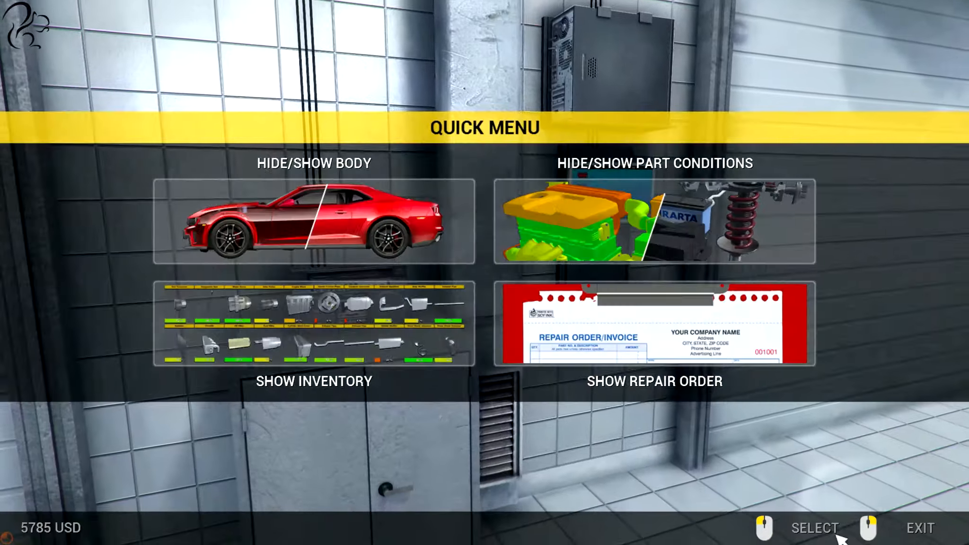
left_click(313, 324)
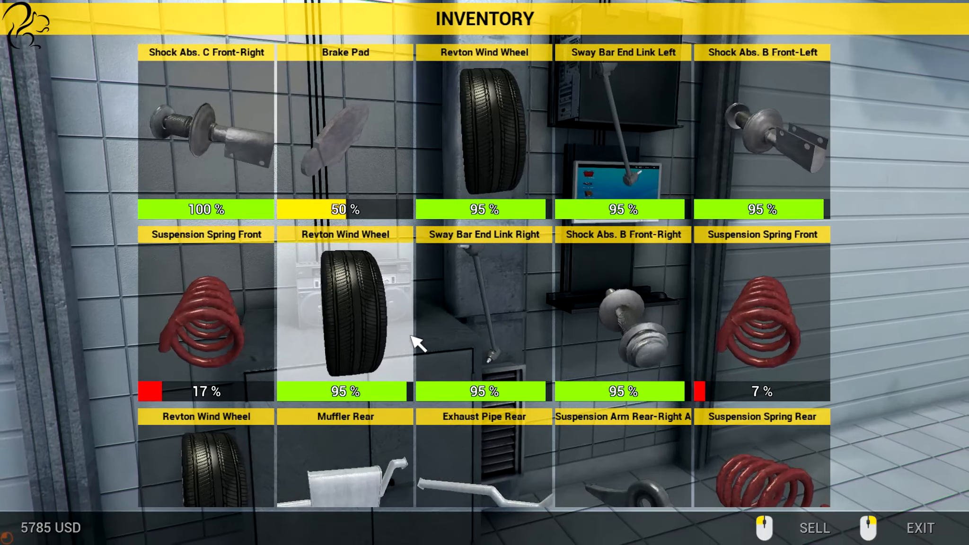
scroll("down", 3)
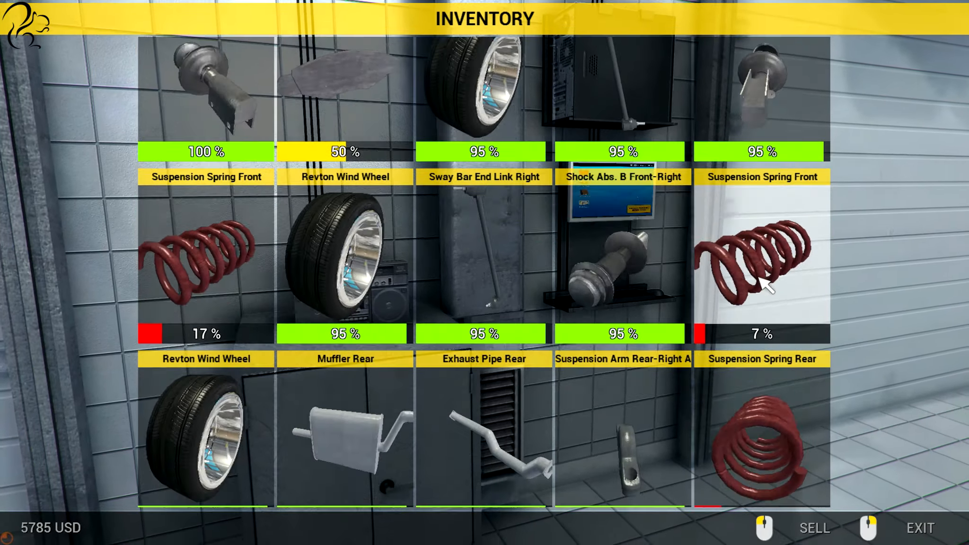
scroll("down", 3)
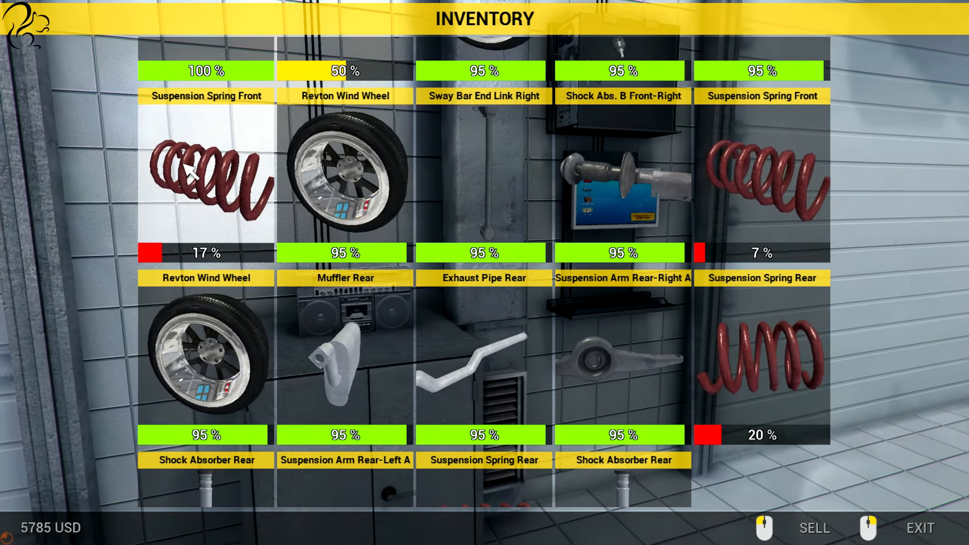
scroll("down", 3)
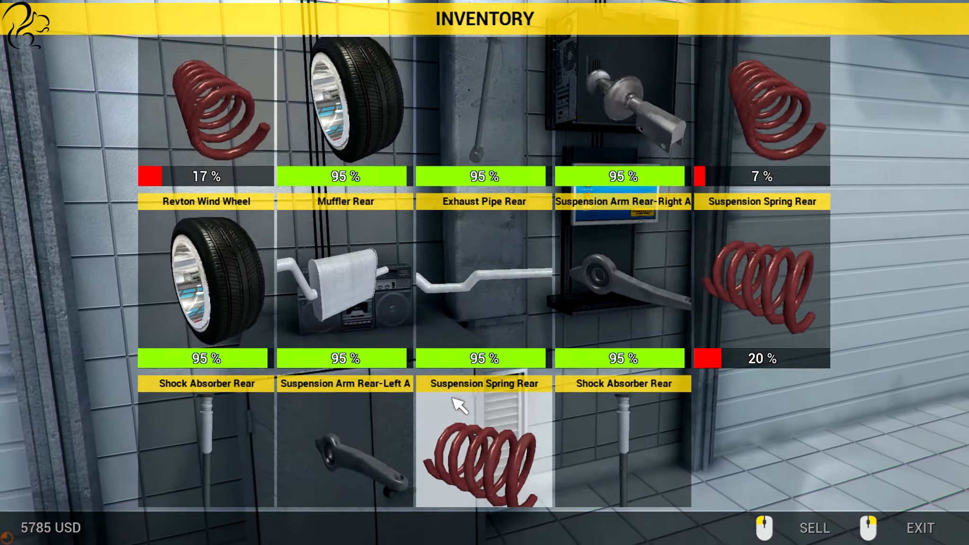
scroll("down", 3)
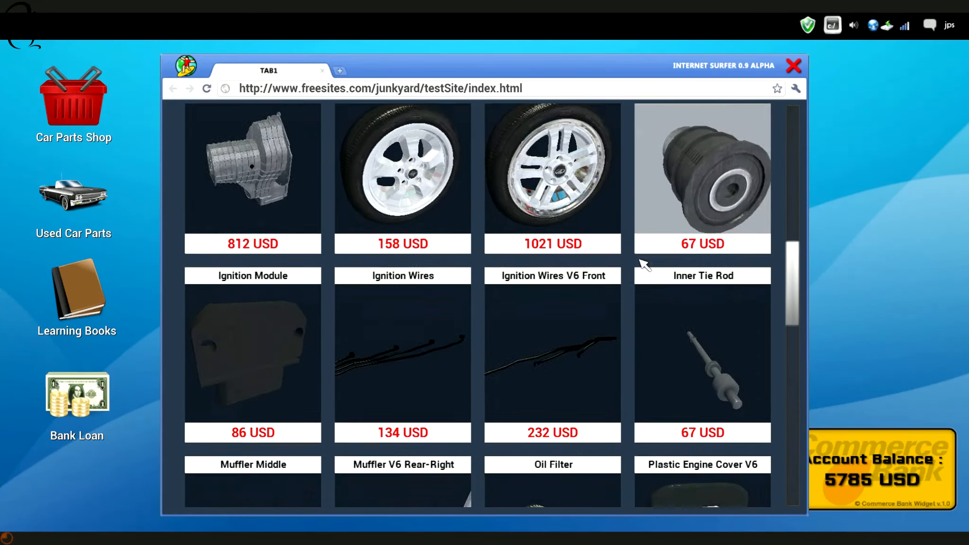
Browse the Car Parts Shop down to the suspension springs, then go to the Learning Books store
scroll("down", 3)
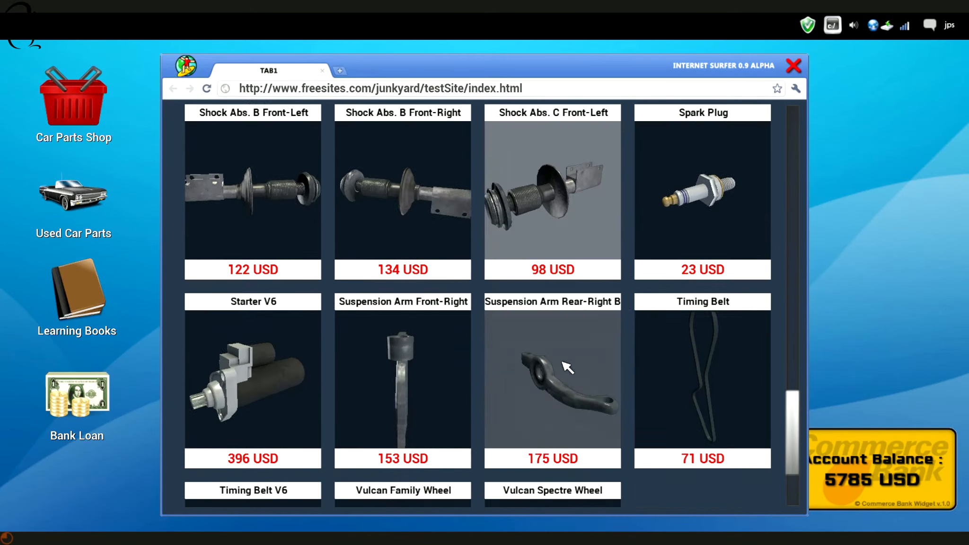
left_click(73, 95)
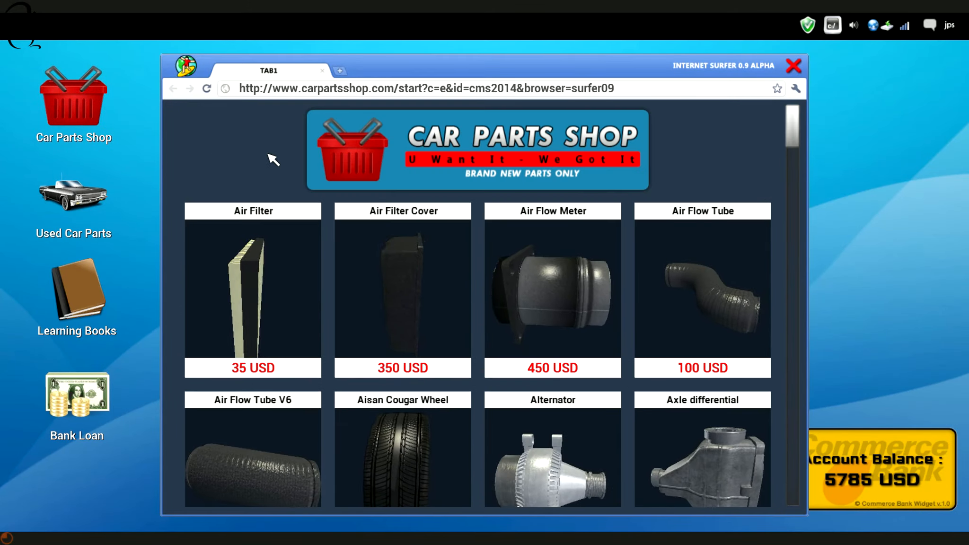
scroll("down", 3)
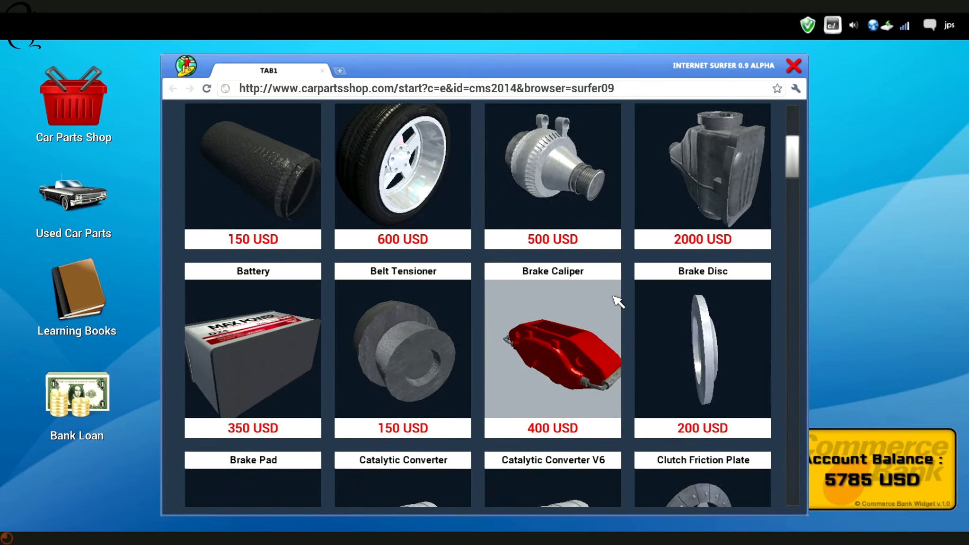
scroll("down", 3)
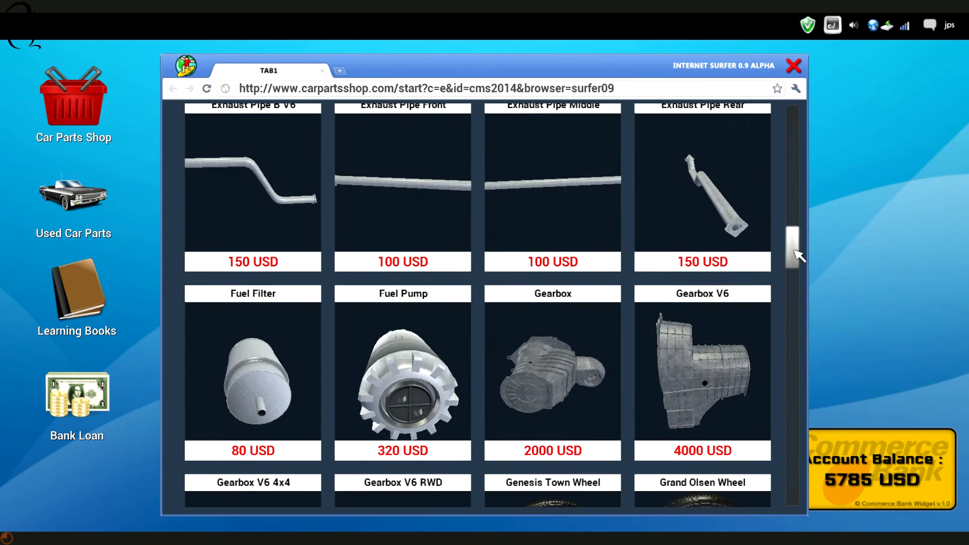
scroll("down", 3)
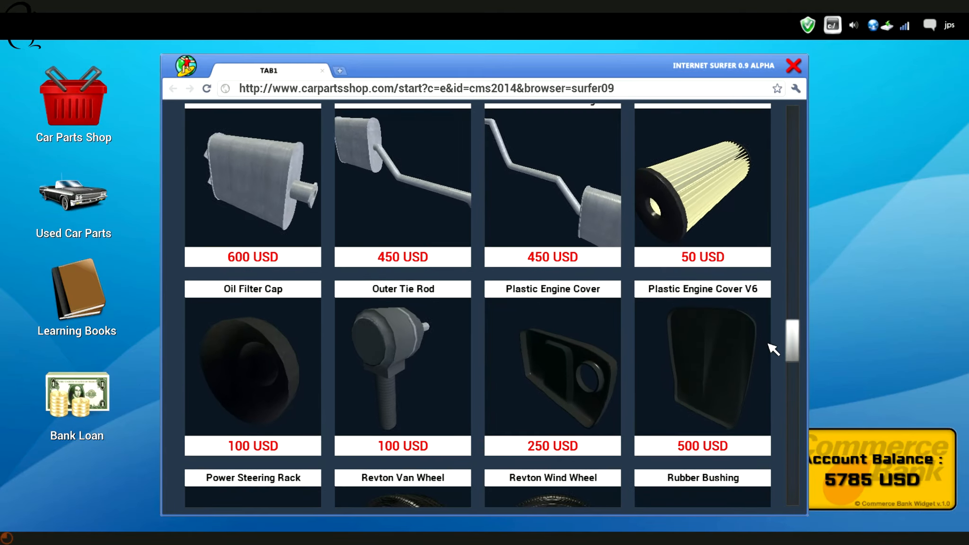
scroll("down", 3)
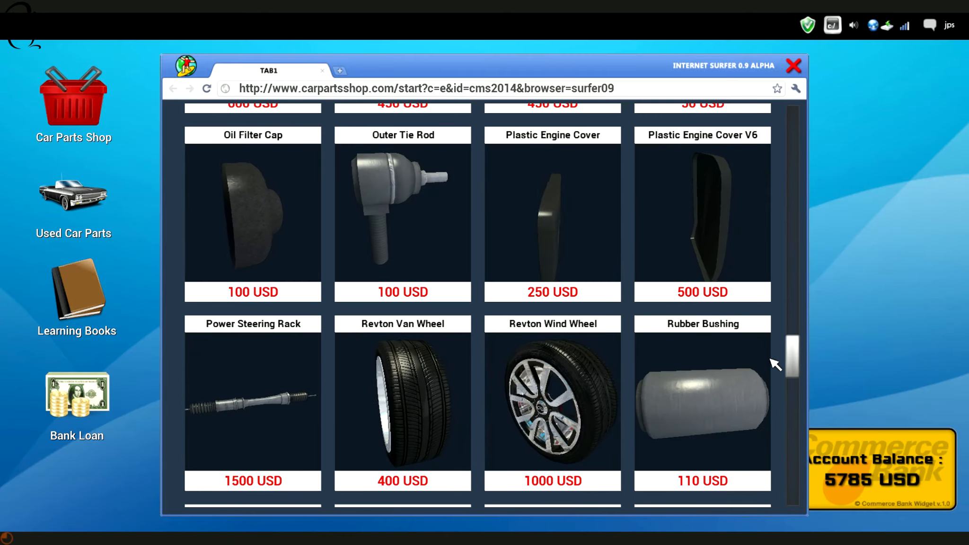
scroll("down", 3)
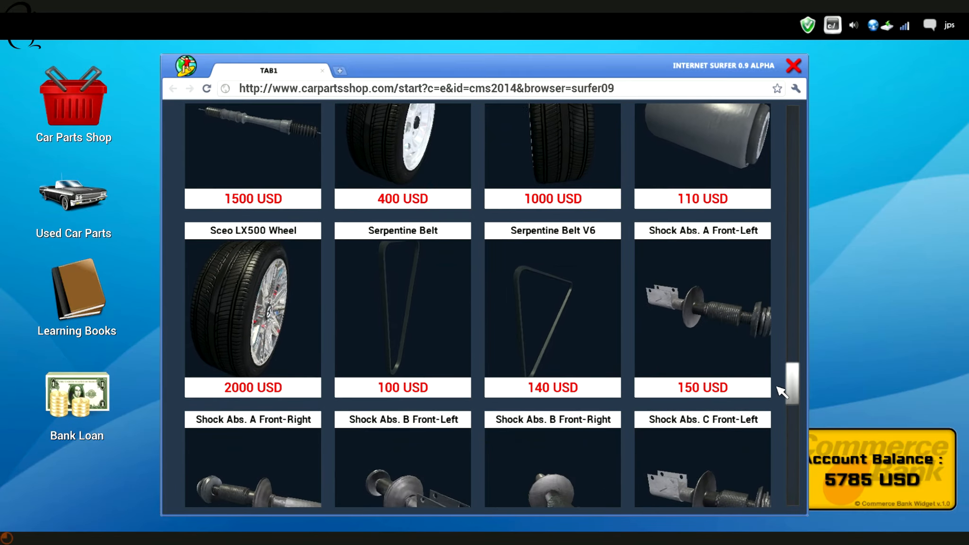
scroll("down", 3)
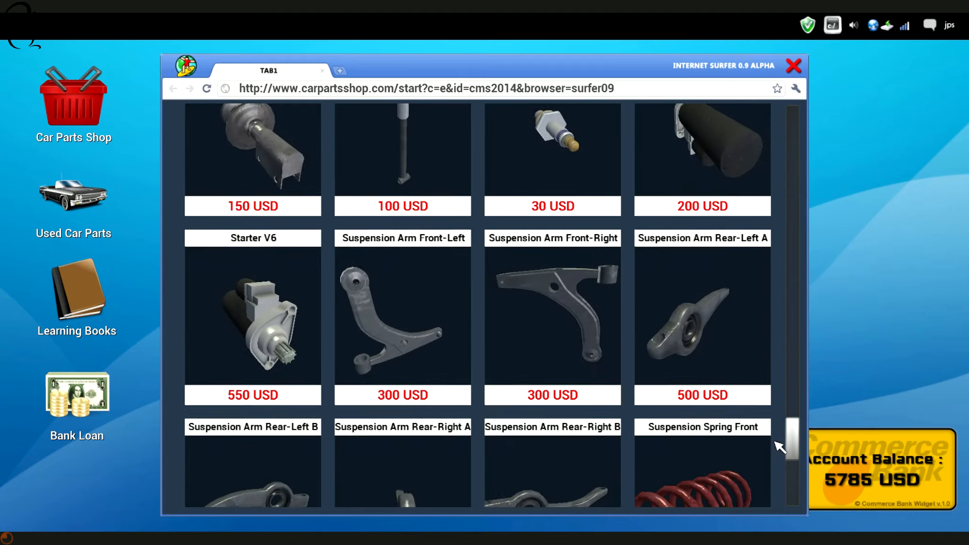
scroll("down", 3)
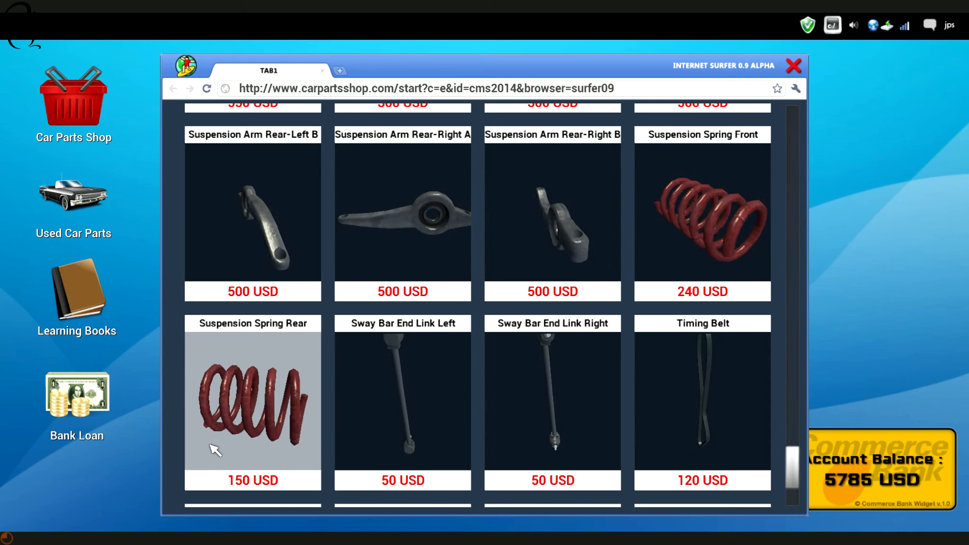
left_click(77, 296)
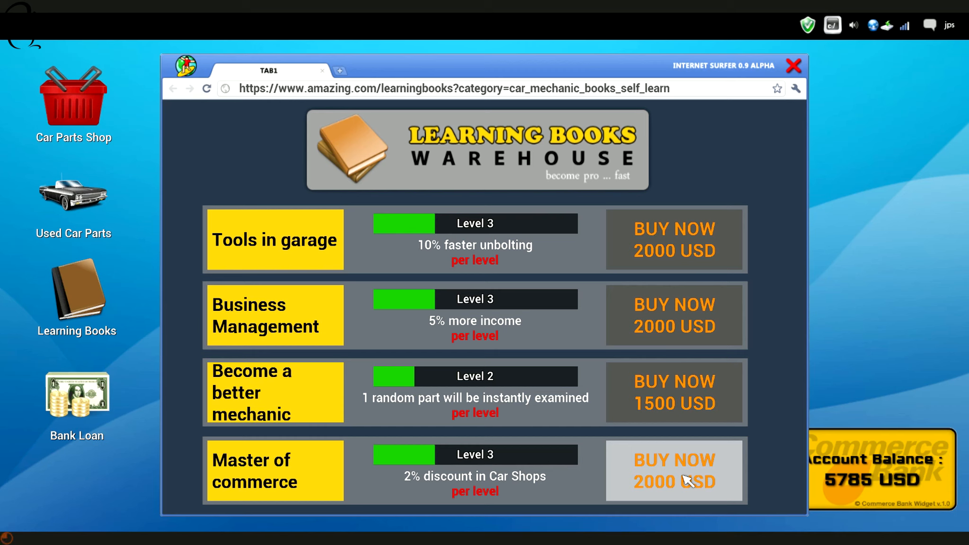
Buy the next Master of commerce book level for 2000 USD and confirm
left_click(673, 470)
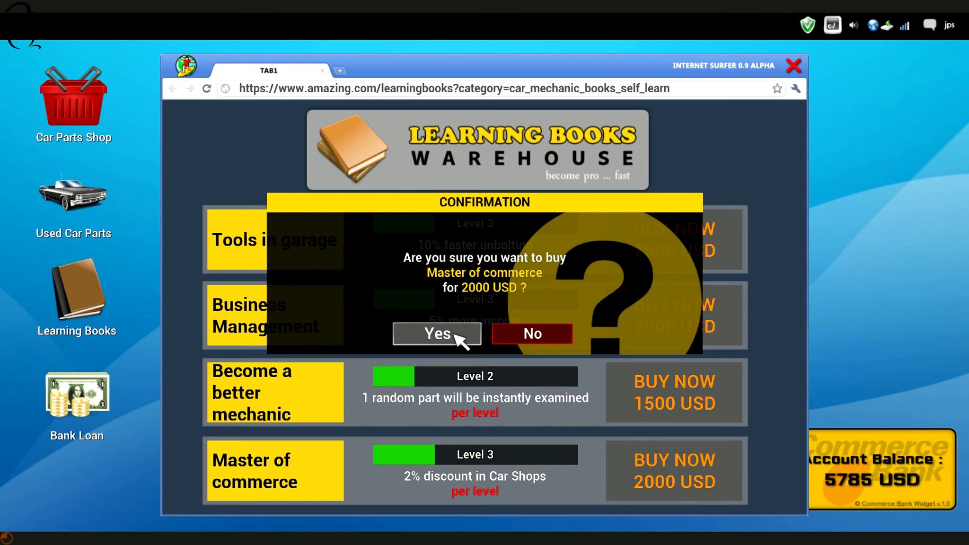
left_click(436, 334)
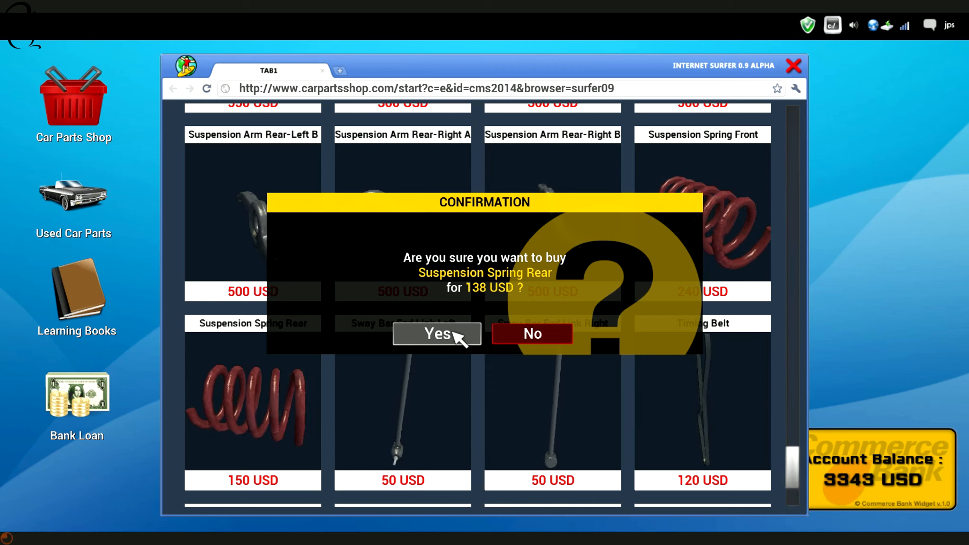
Confirm buying three Suspension Spring Rear parts at the discounted 138 USD each
left_click(437, 334)
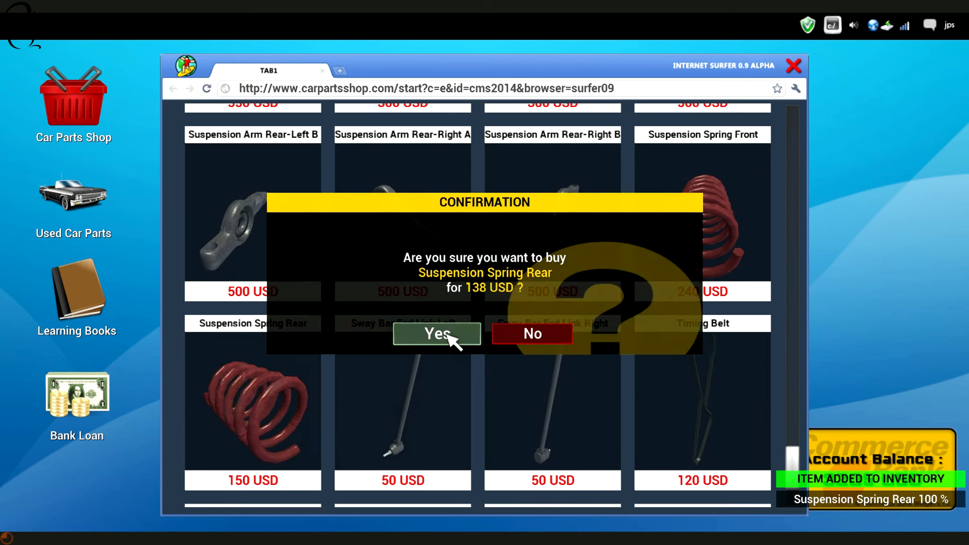
left_click(436, 334)
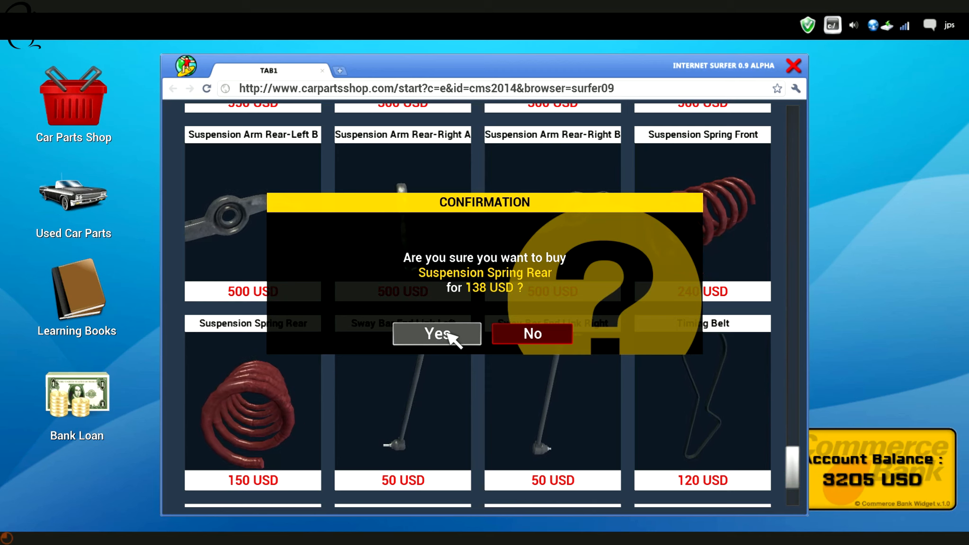
left_click(436, 335)
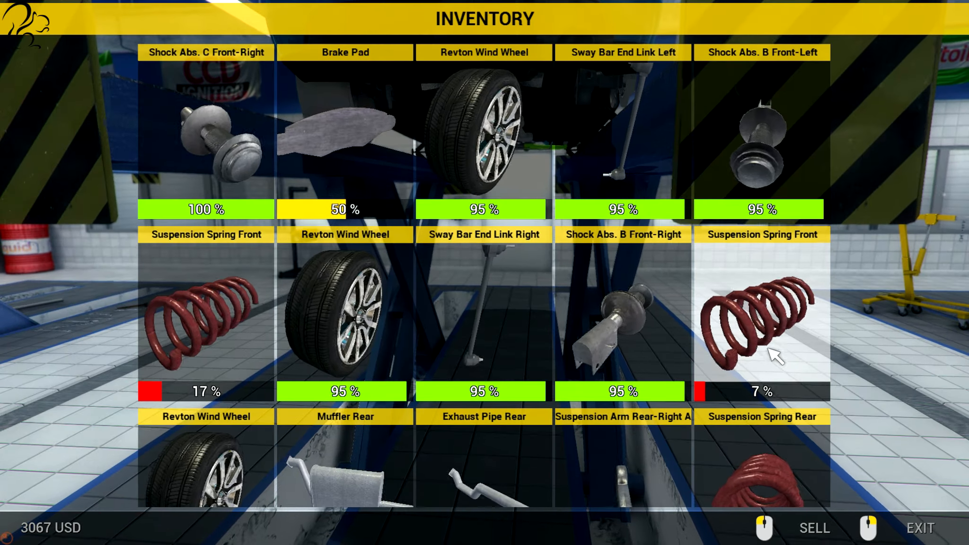
Sell the worn front and rear suspension springs from the inventory, raising the balance to 3134 USD
left_click(761, 318)
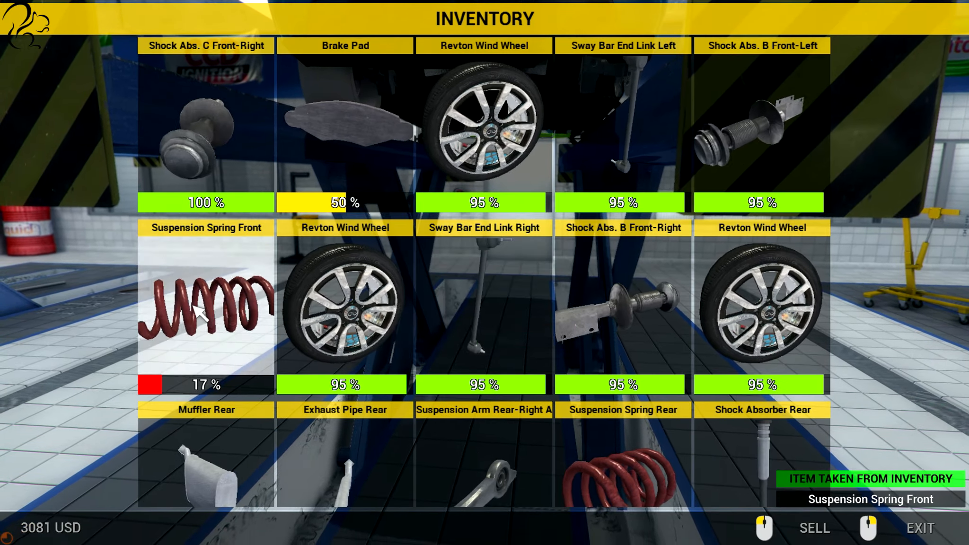
scroll("down", 3)
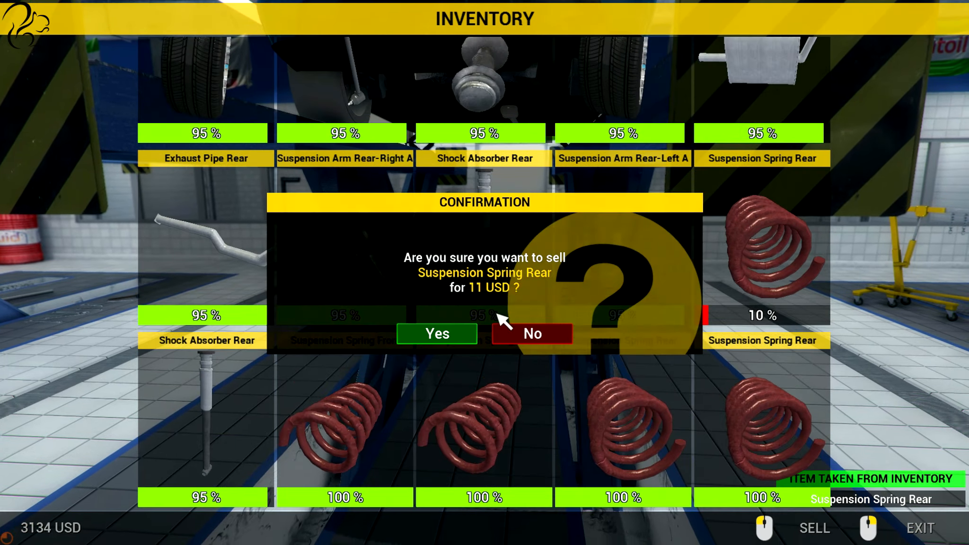
left_click(436, 333)
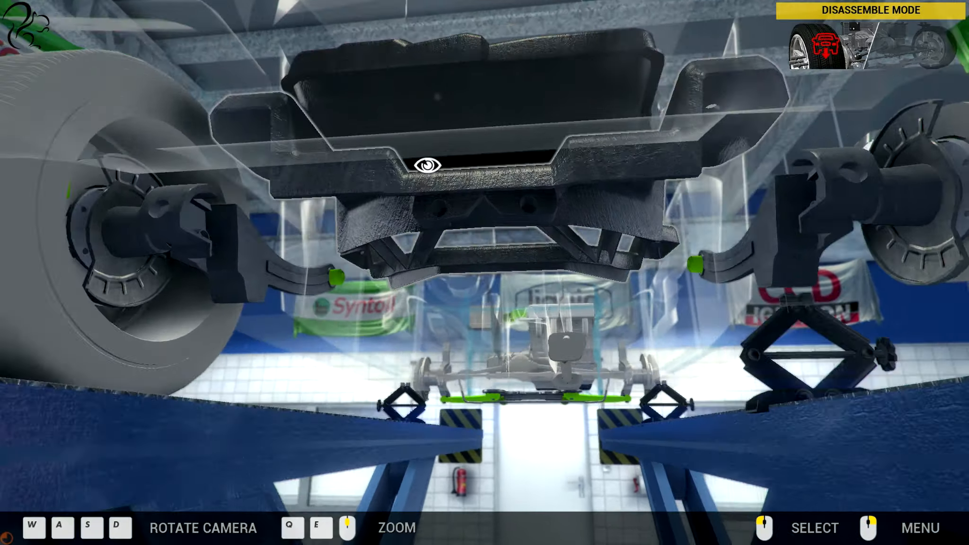
Switch to Assemble Mode and mount the rear shock absorber with a new 100% rear suspension spring
left_click(920, 528)
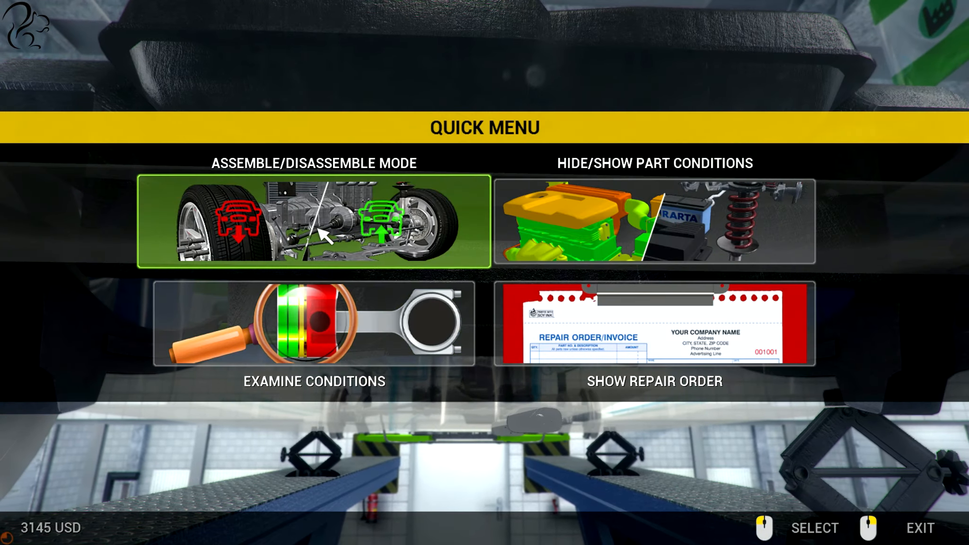
left_click(312, 223)
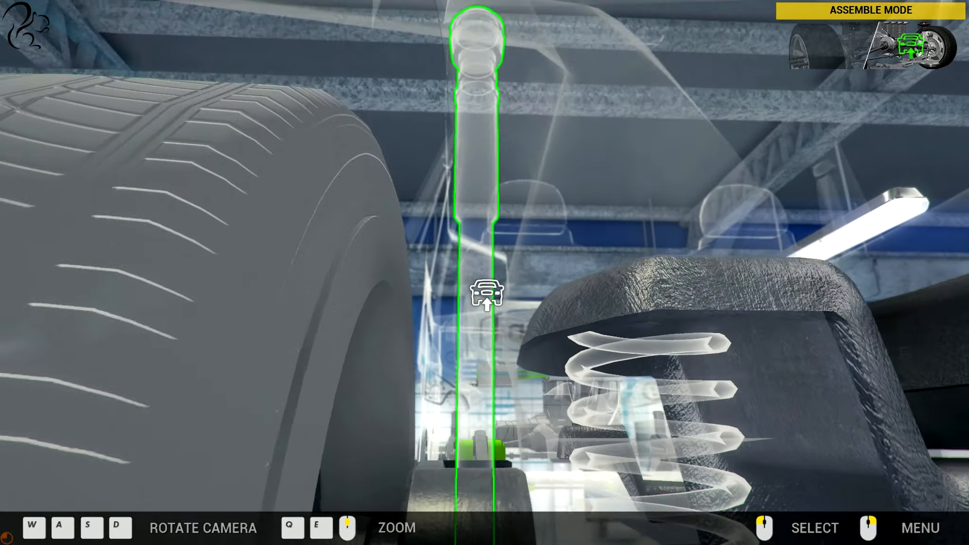
left_click(486, 295)
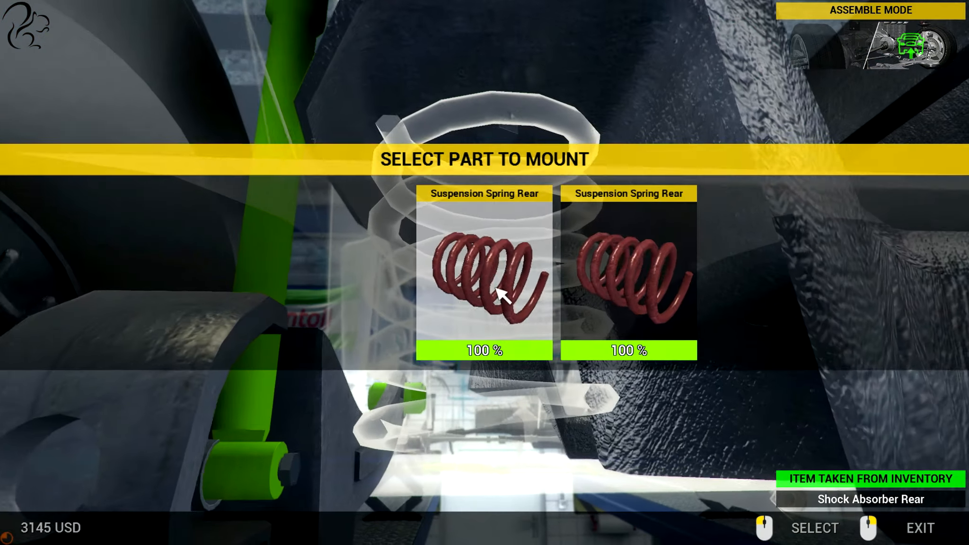
left_click(484, 278)
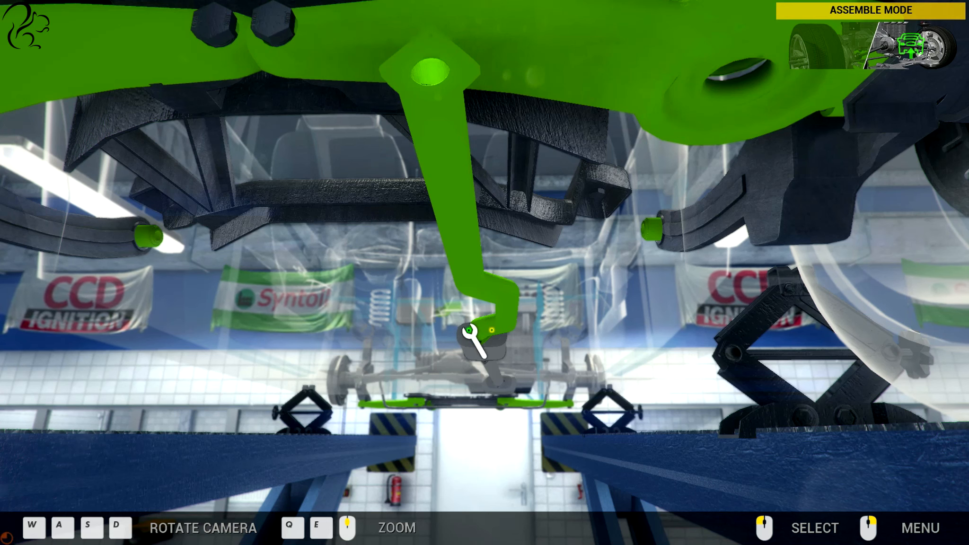
Bolt the rear suspension piece back on and mount the Muffler Rear
left_click(479, 337)
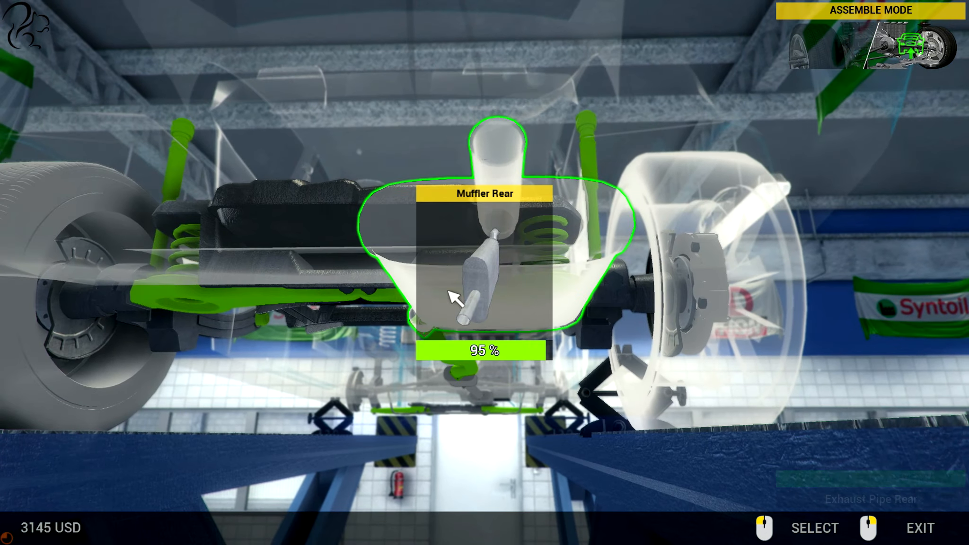
left_click(483, 266)
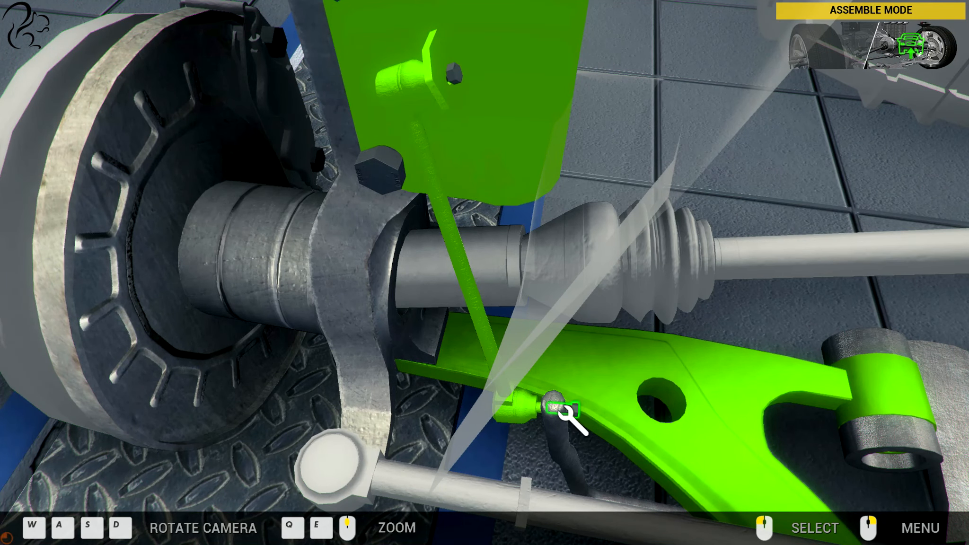
Bolt the front suspension arm to the hub and mount a Revton Wind Wheel, completing order 29
left_click(562, 408)
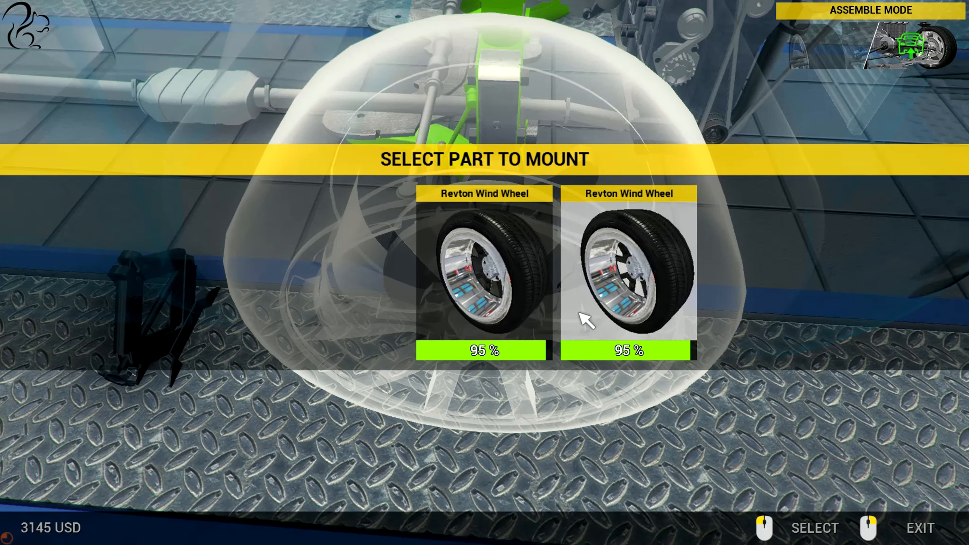
left_click(627, 272)
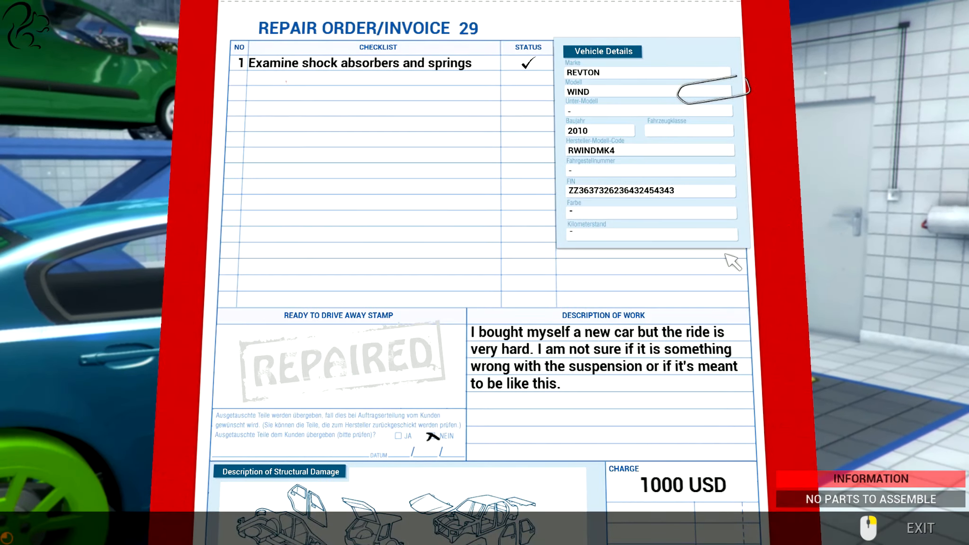
mouse_move(701, 433)
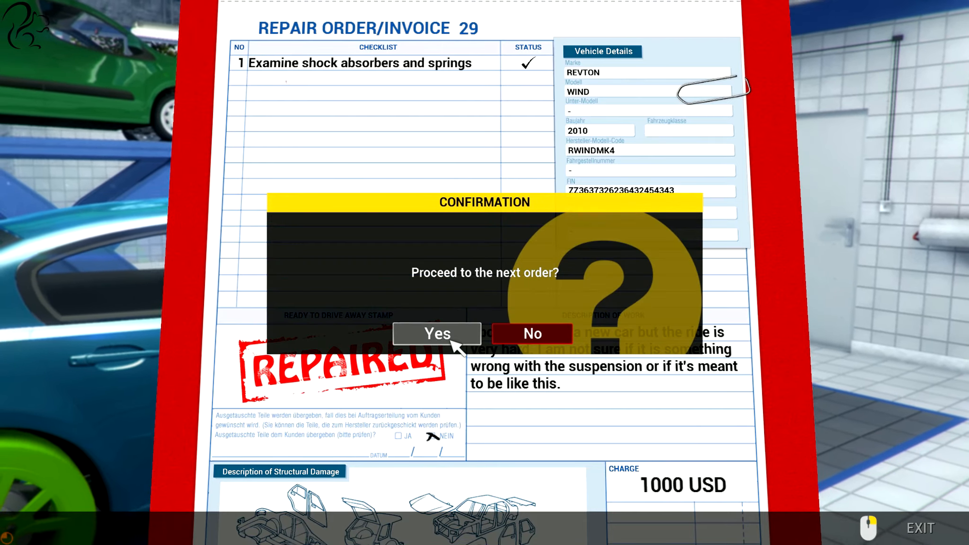
Confirm Yes to leave order 29 and load order 30, the 2011 Aisan Cougar
left_click(436, 334)
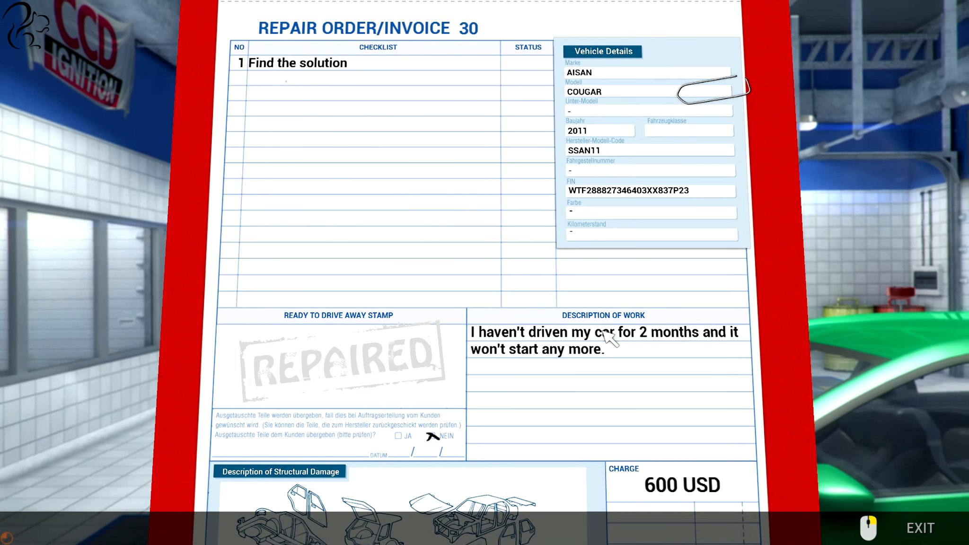
mouse_move(662, 373)
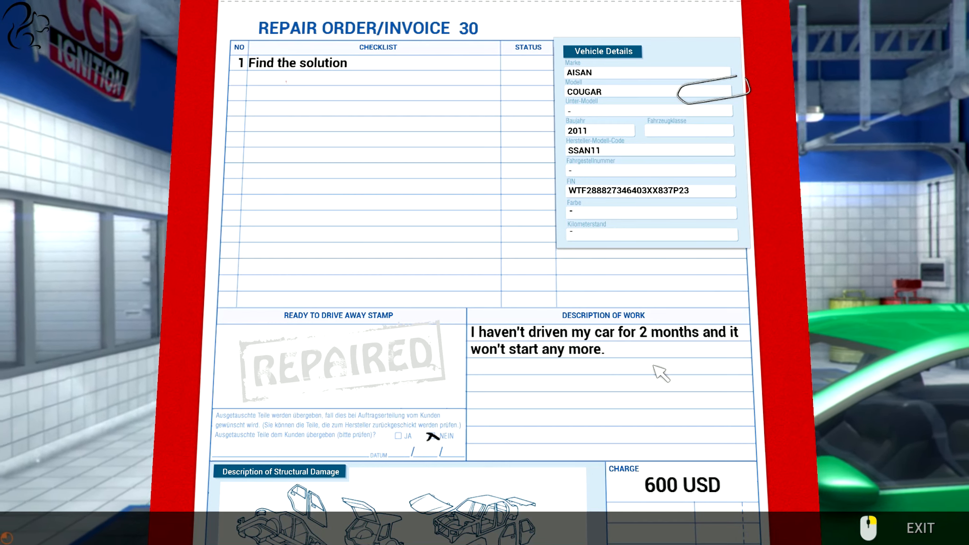
mouse_move(655, 351)
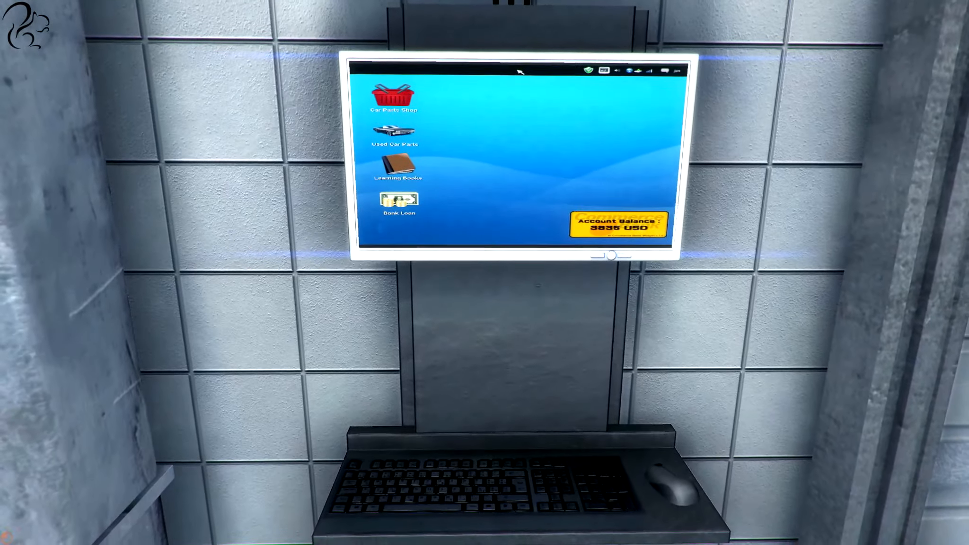
Buy a Battery for 322 USD from the Car Parts Shop, leaving a 3513 USD balance
left_click(394, 98)
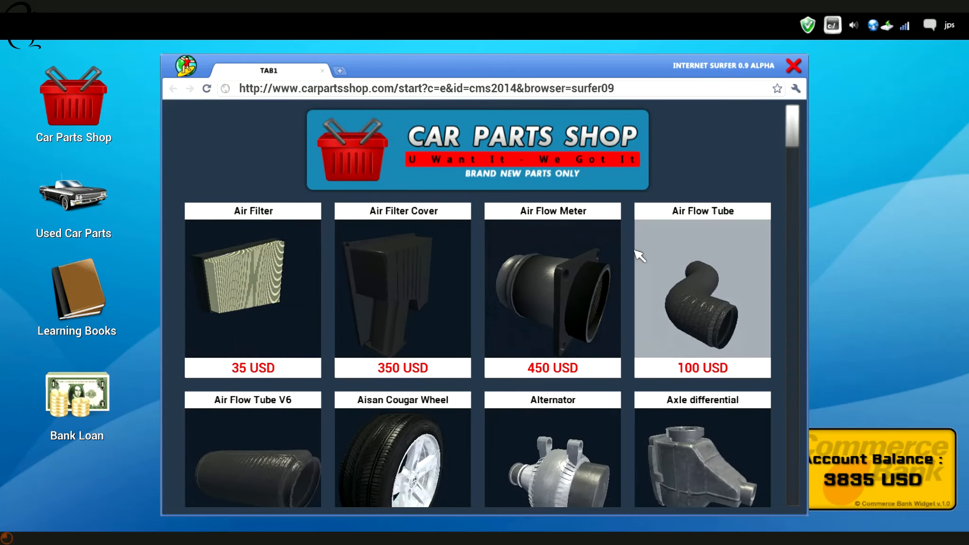
scroll("down", 3)
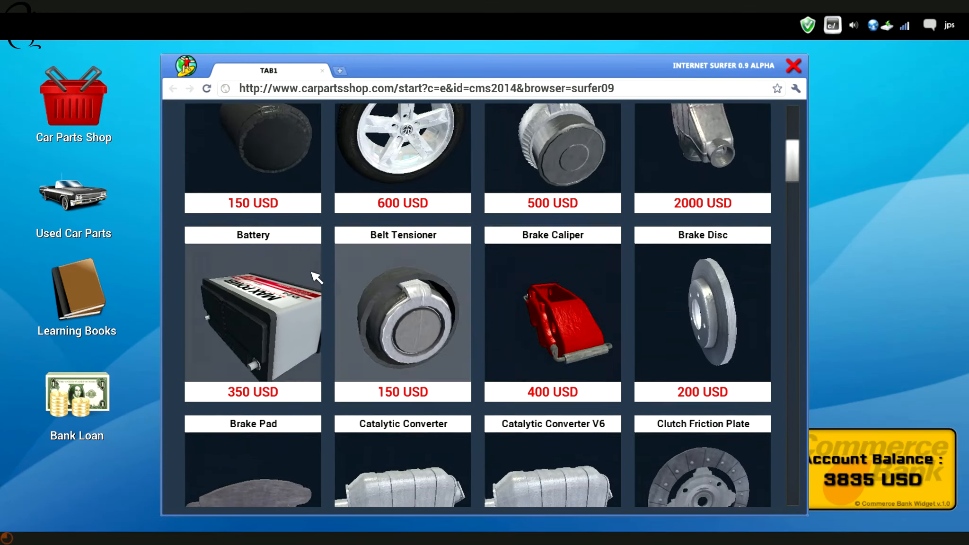
left_click(252, 315)
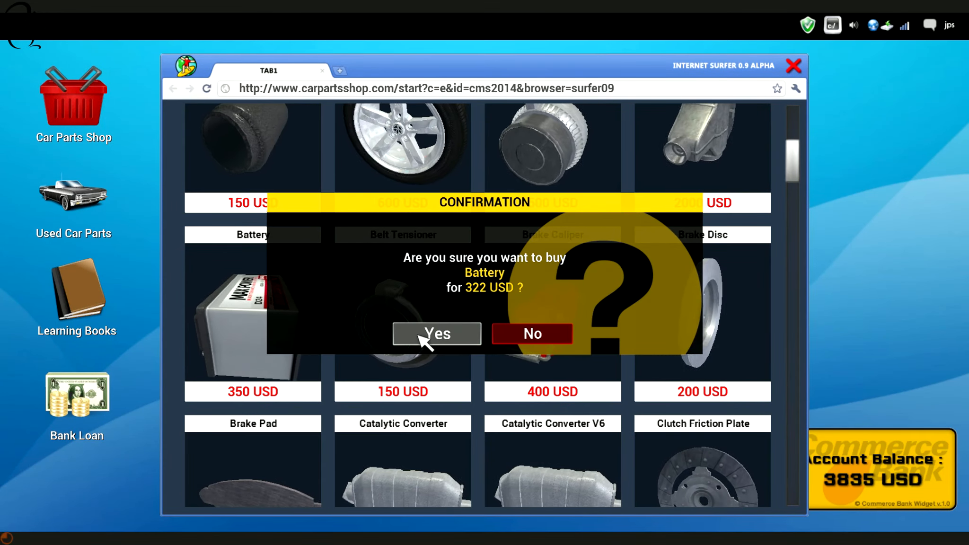
left_click(435, 334)
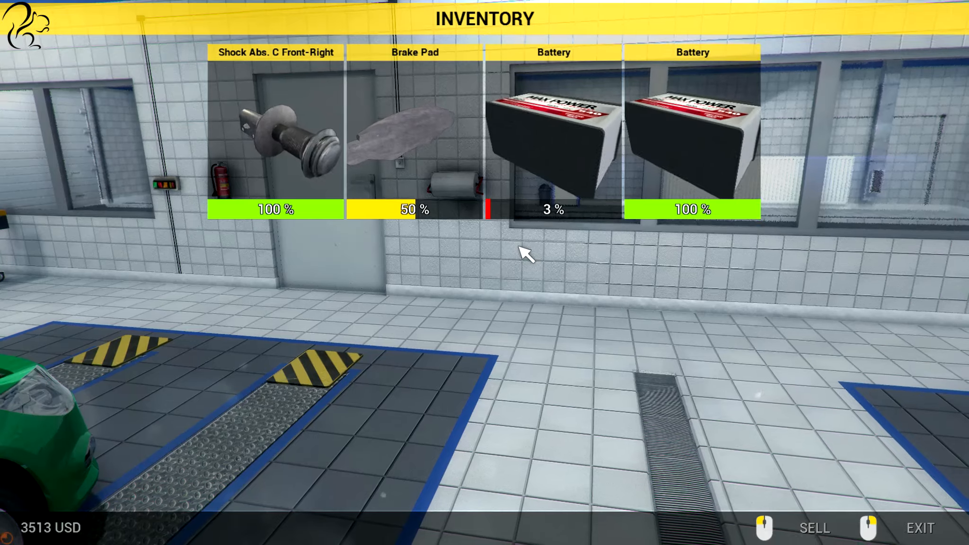
Mount the 100% Battery in place of the dead 3% one on the Aisan Cougar
left_click(552, 137)
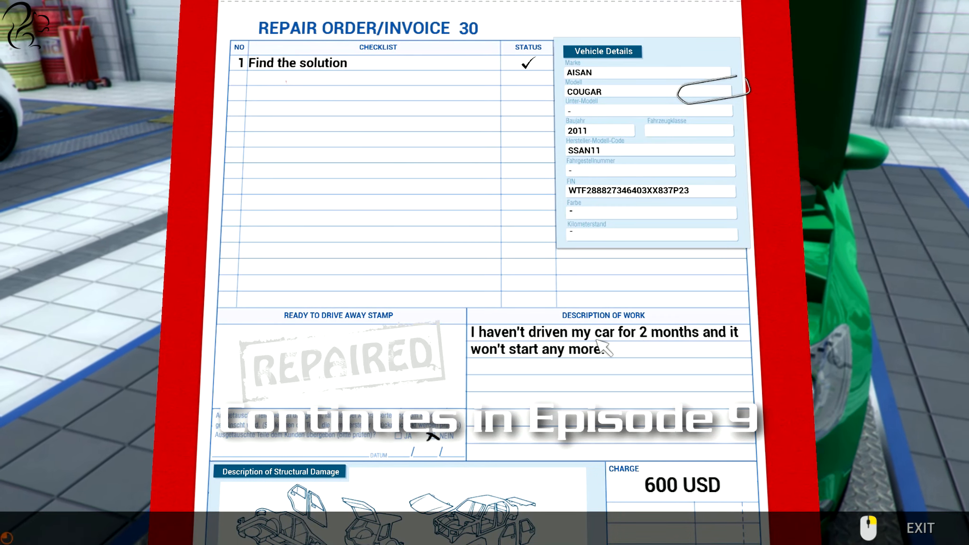
Apply the red REPAIRED stamp to the Aisan Cougar invoice charging 600 USD
left_click(338, 361)
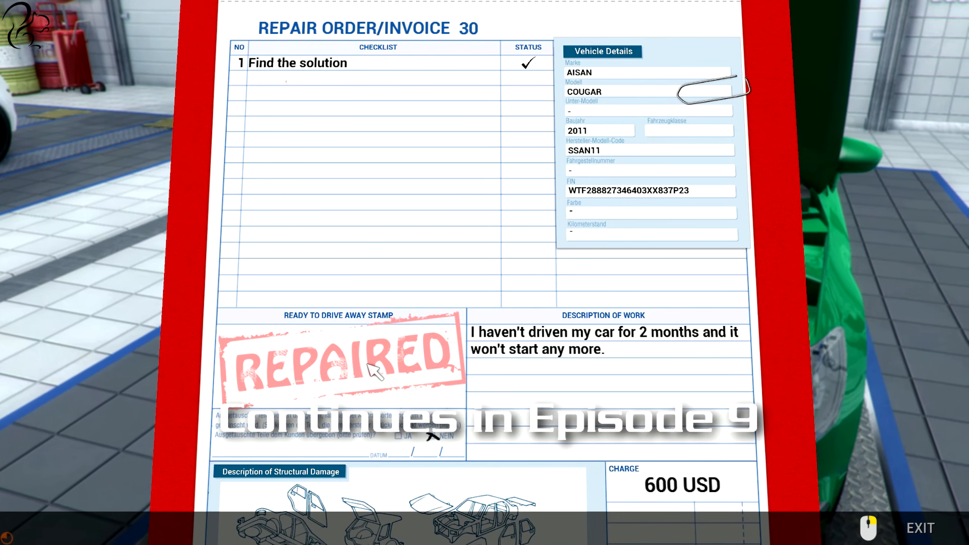